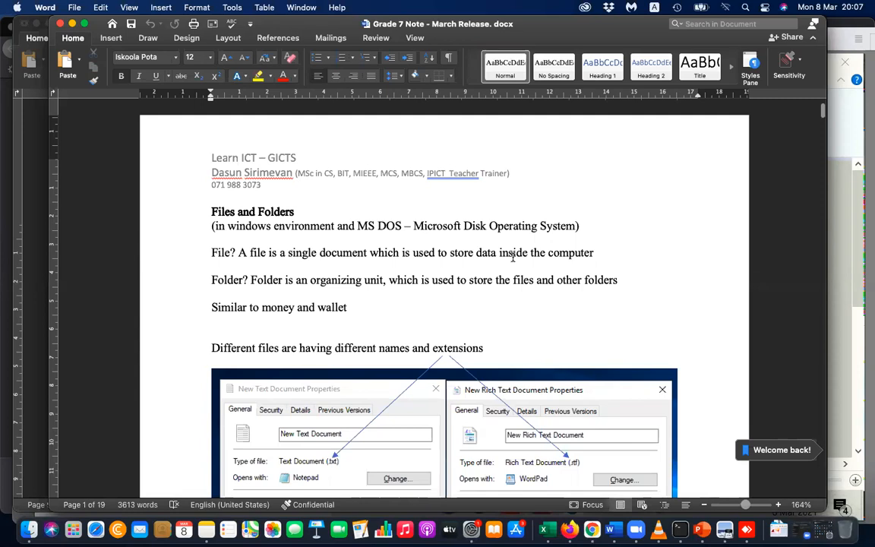
- Scroll through the Grade 7 note down to Activity 3.2 on page 18
scroll("down", 3)
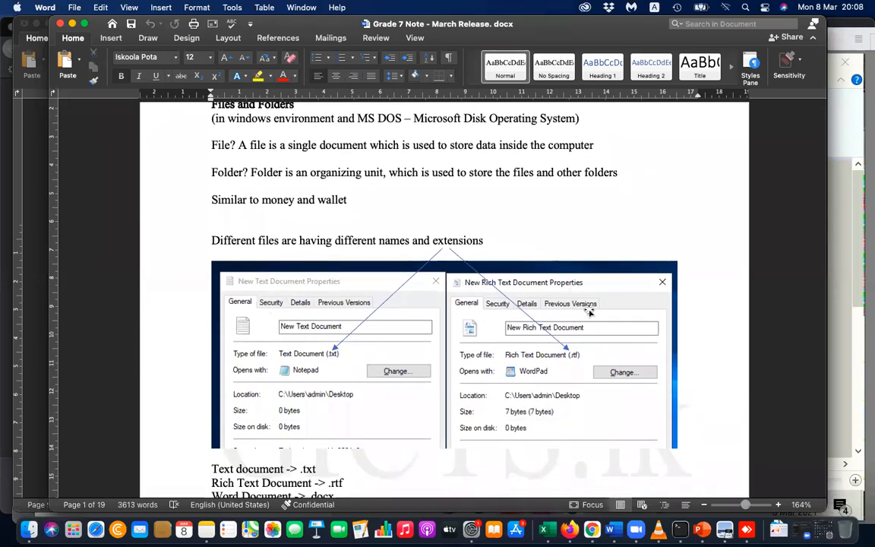
mouse_move(575, 401)
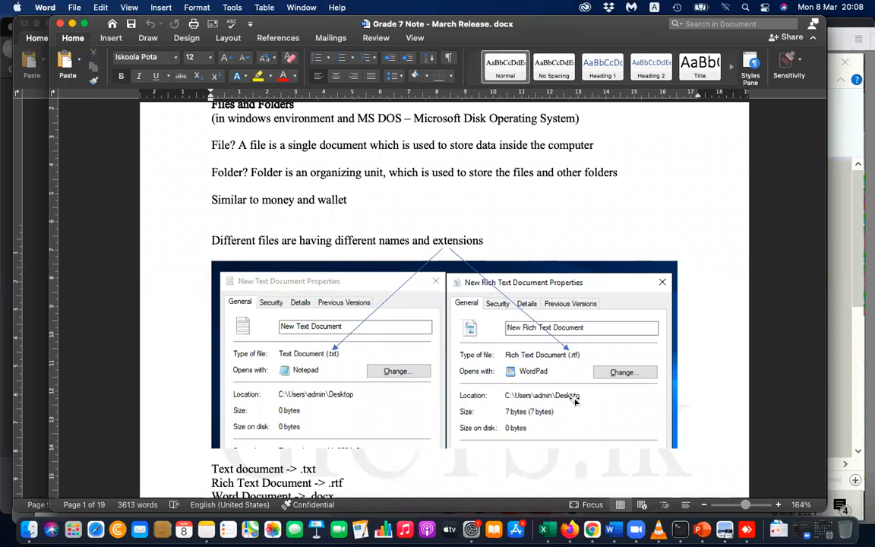
scroll("down", 3)
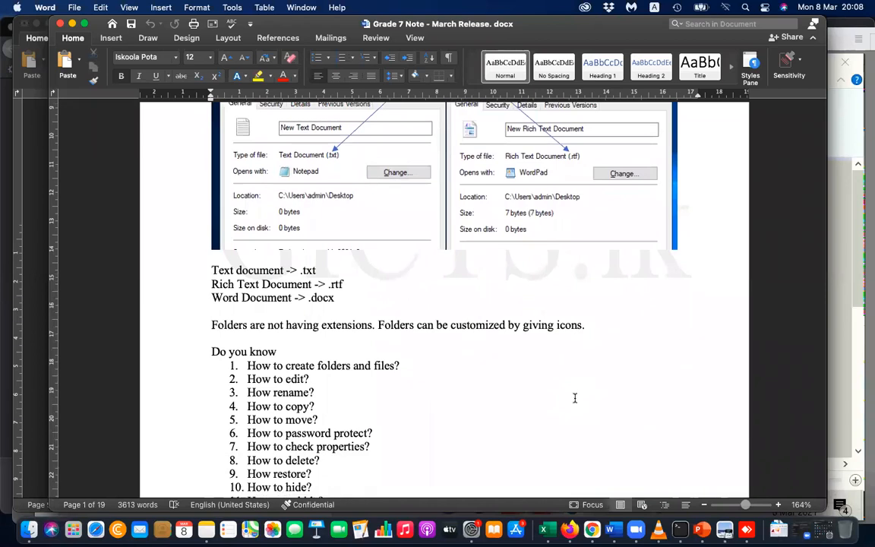
scroll("down", 3)
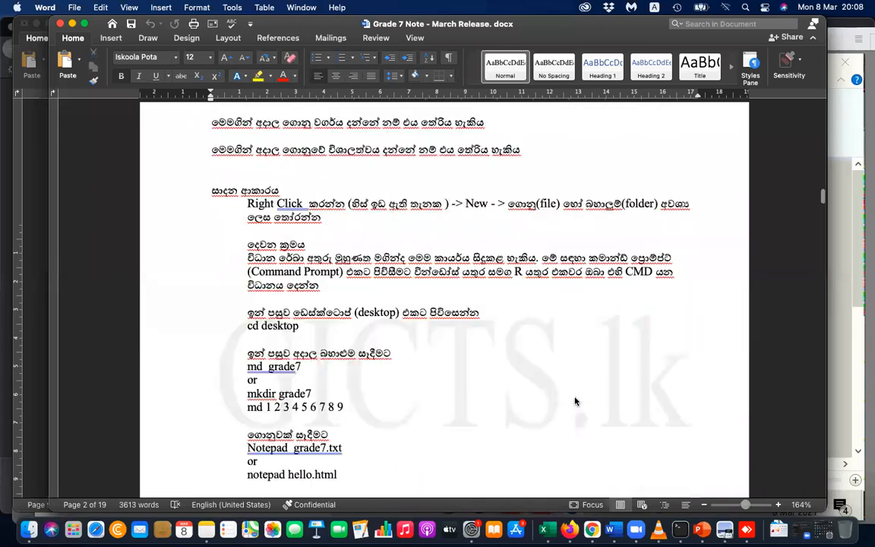
scroll("down", 3)
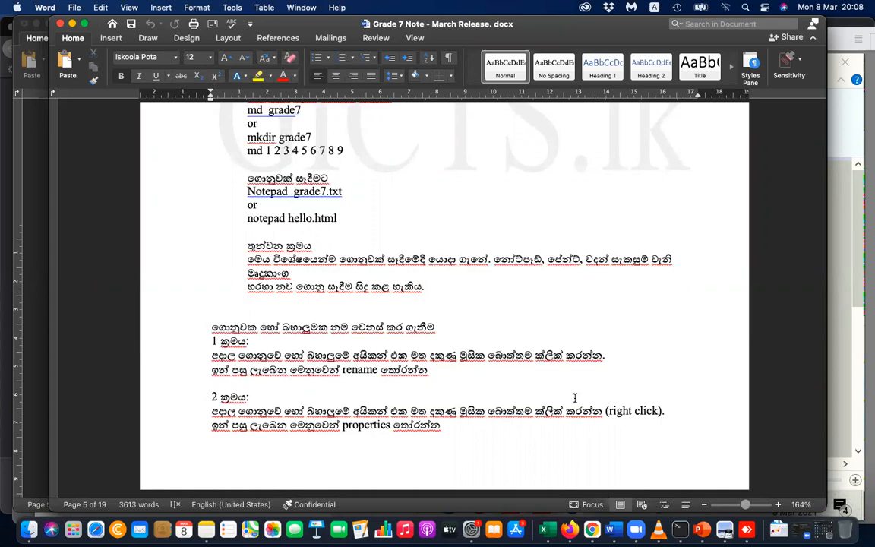
scroll("down", 3)
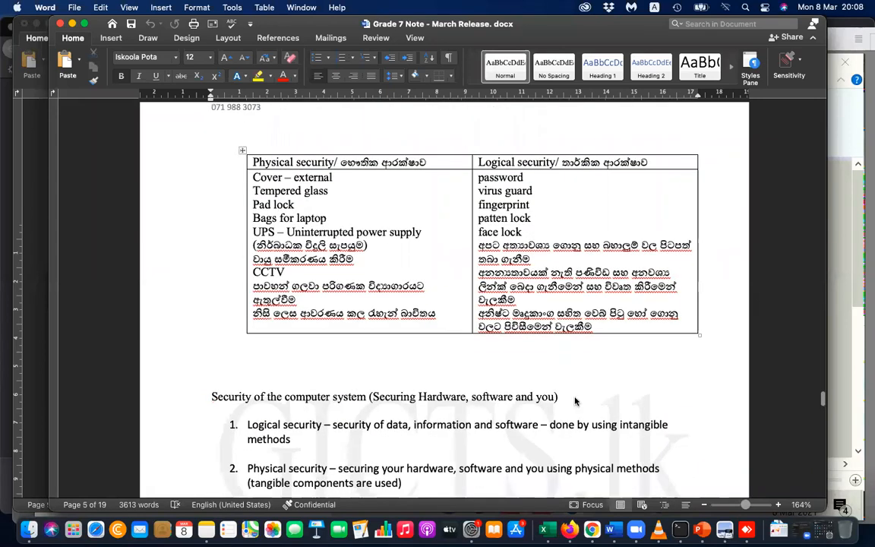
scroll("down", 3)
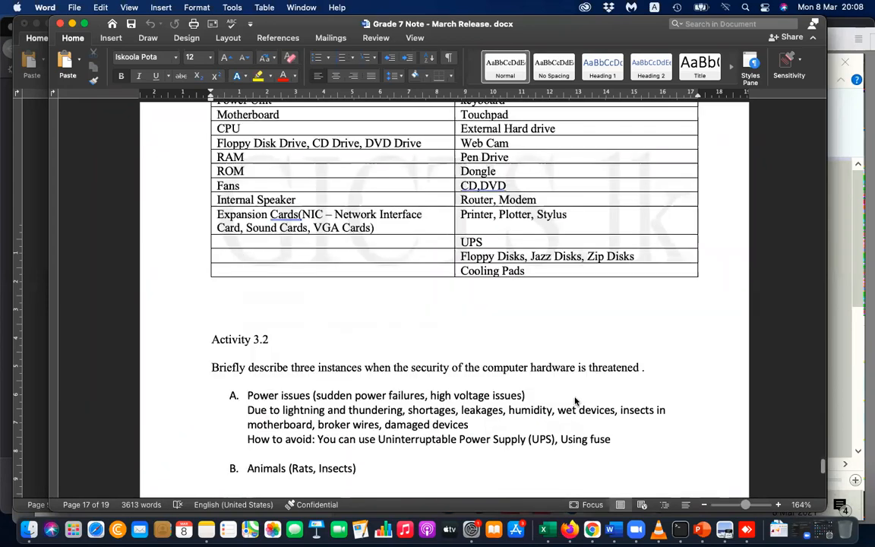
scroll("down", 3)
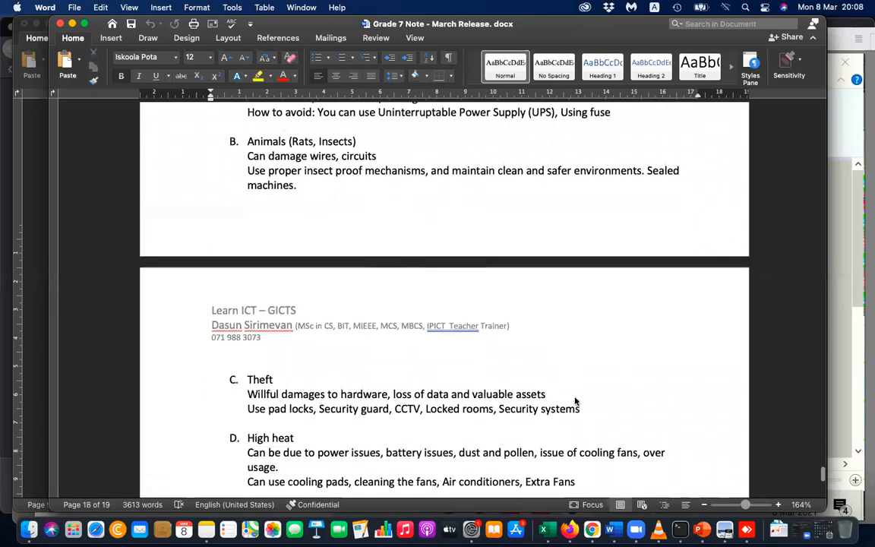
scroll("down", 3)
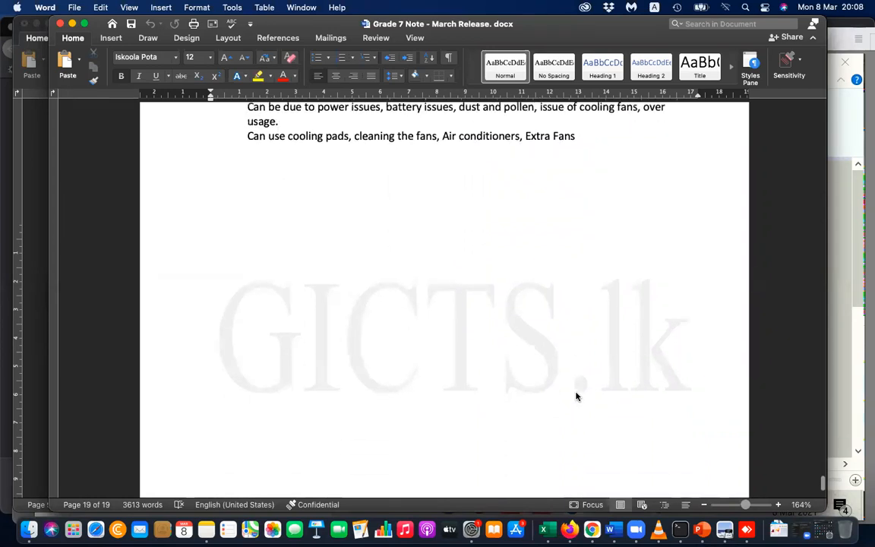
scroll("down", 3)
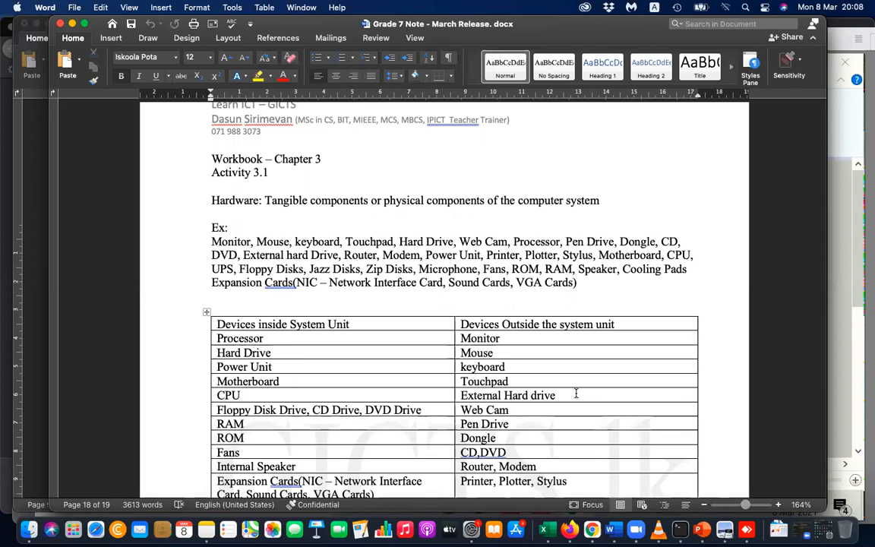
scroll("down", 3)
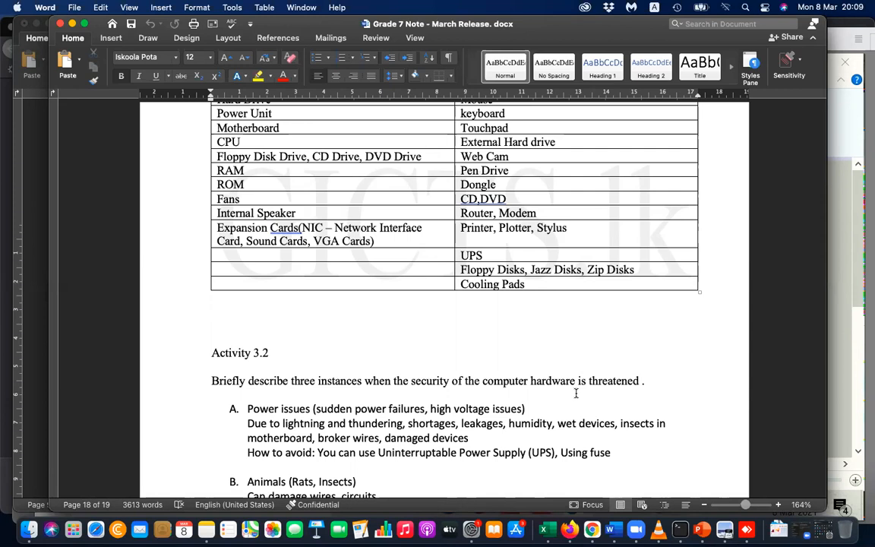
scroll("down", 3)
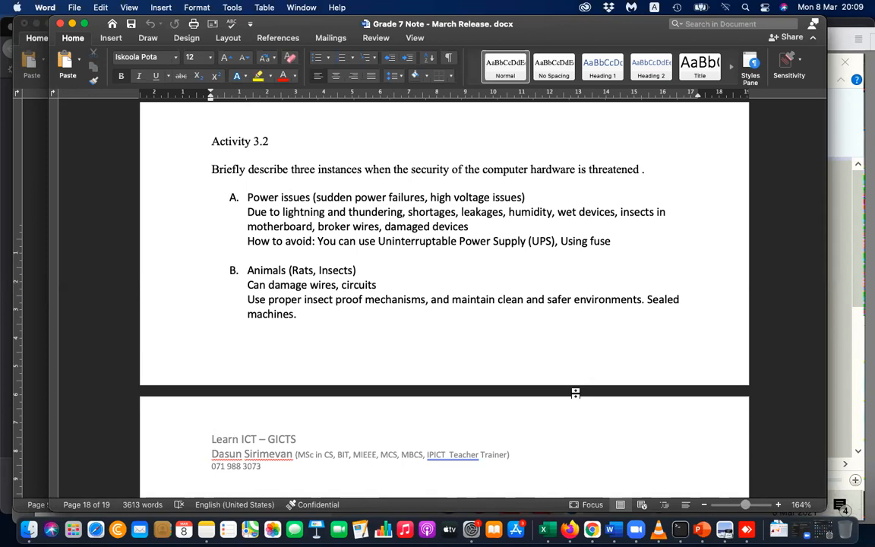
mouse_move(426, 291)
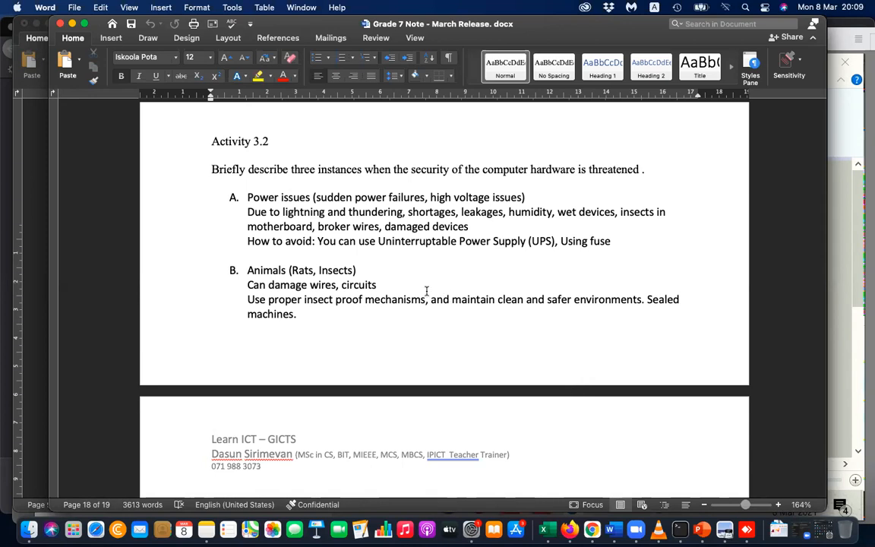
mouse_move(420, 191)
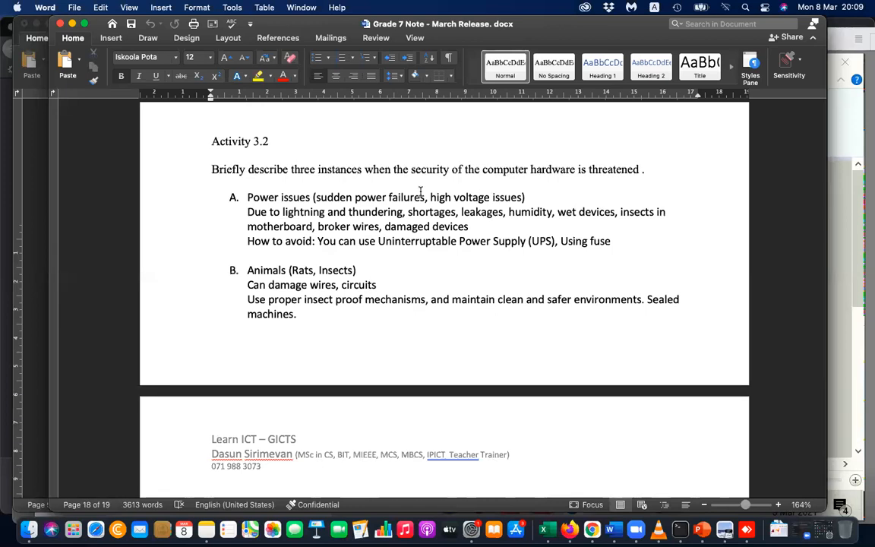
- Type 'Avoiding hardware issues' on page 19 and enlarge its font size
scroll("down", 3)
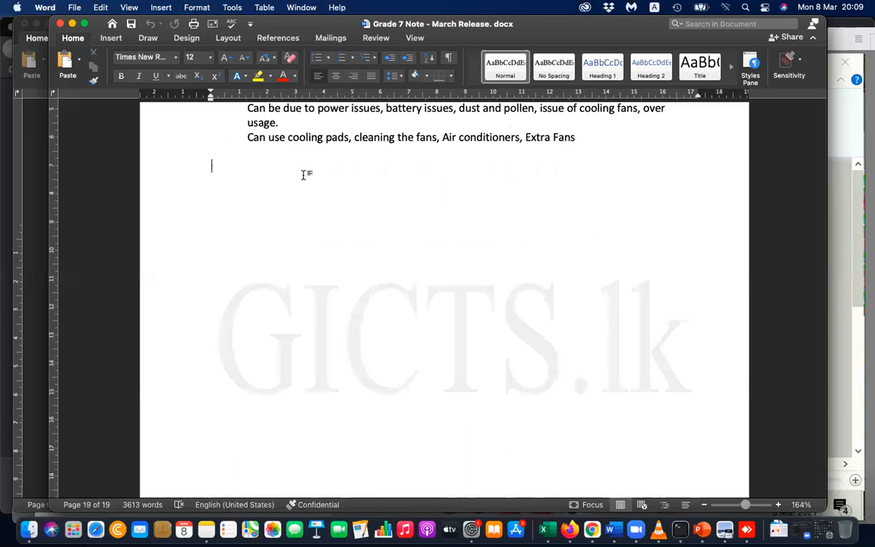
type("Avoiding har")
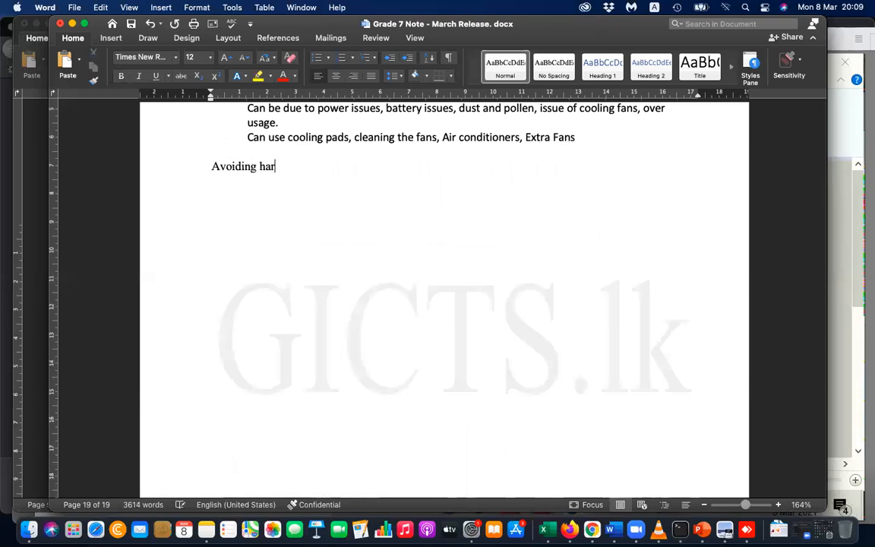
type("w")
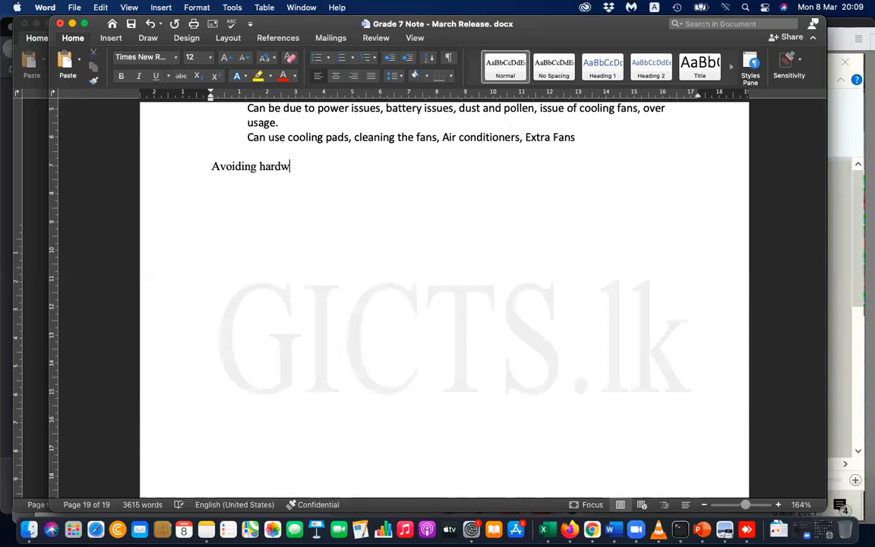
type("are issue")
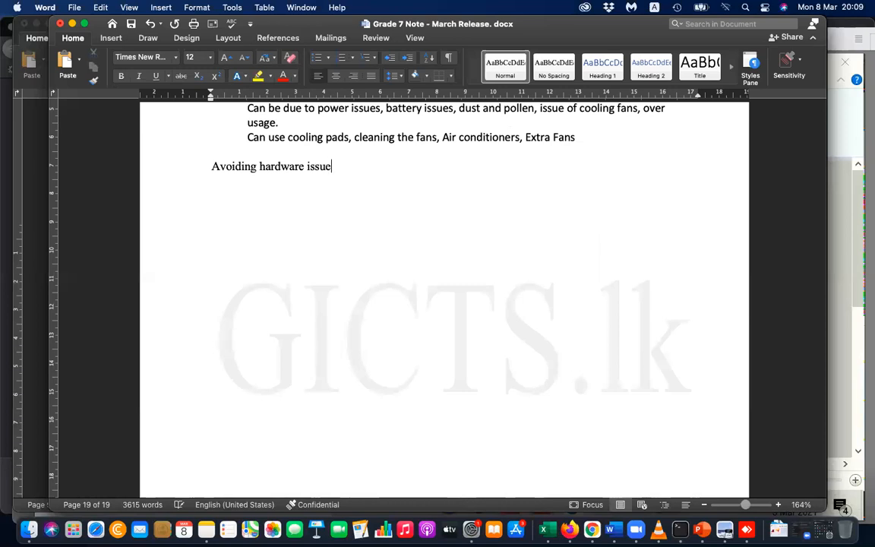
type("s")
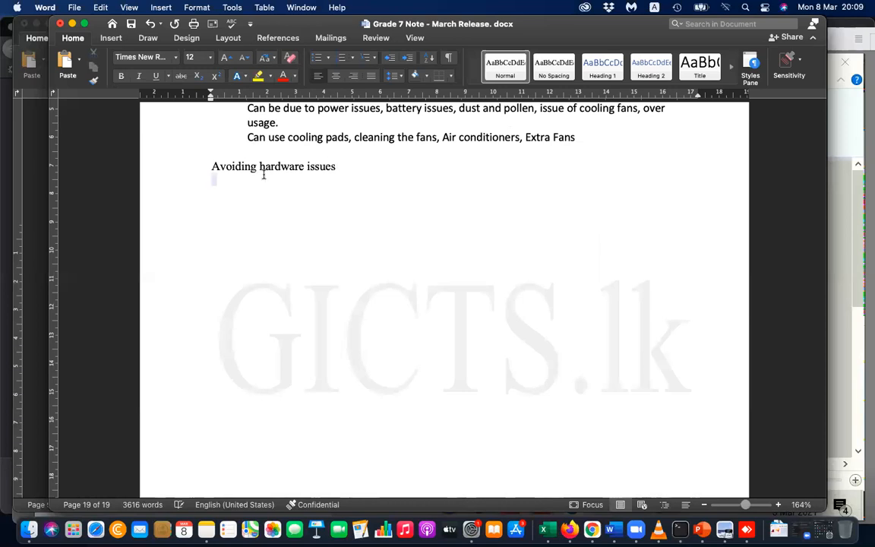
triple_click(274, 166)
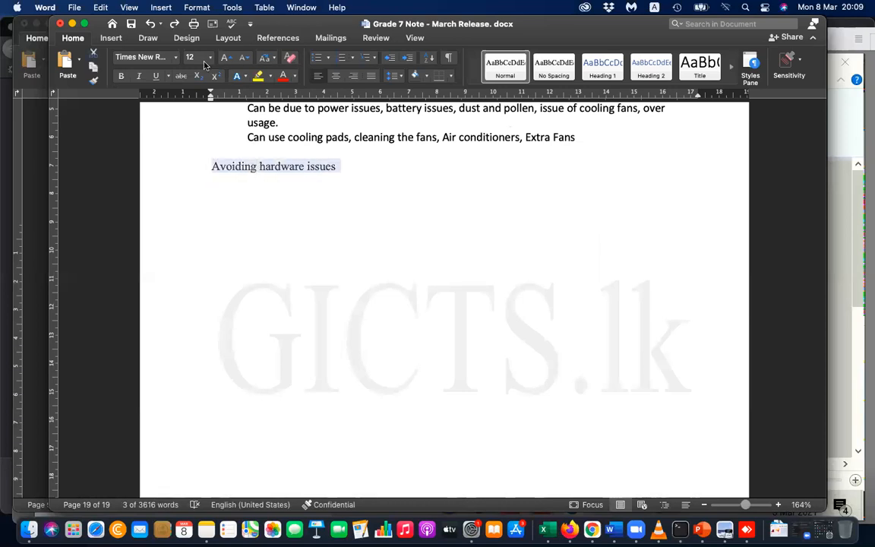
left_click(189, 57)
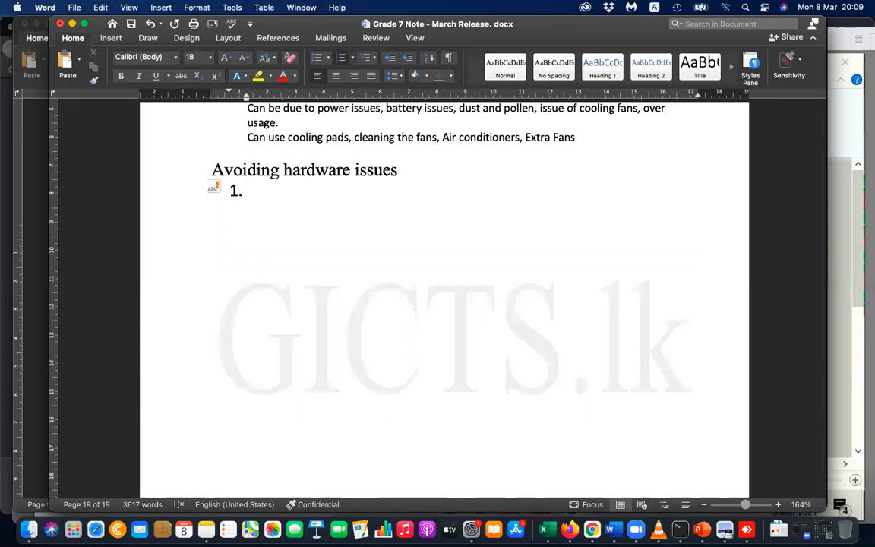
- Type 'Power failures or high power' as the first numbered list item
type("Power")
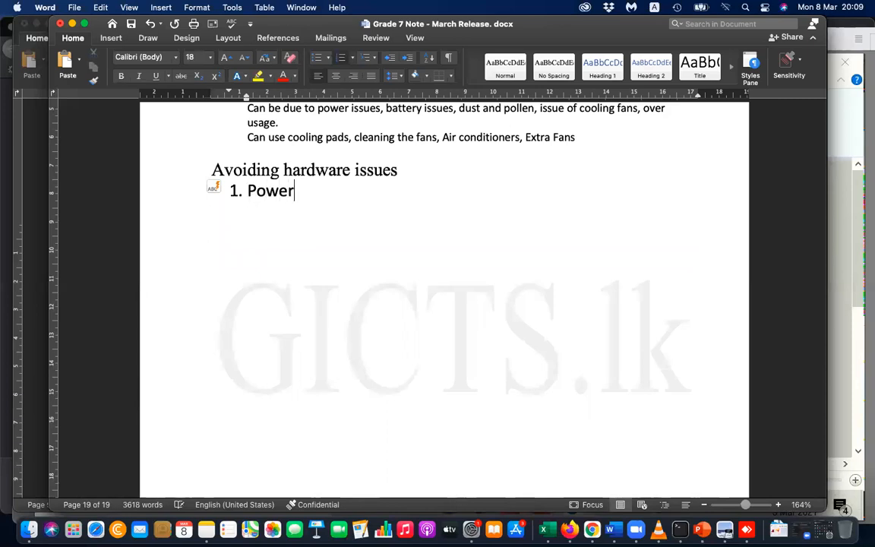
type("failure")
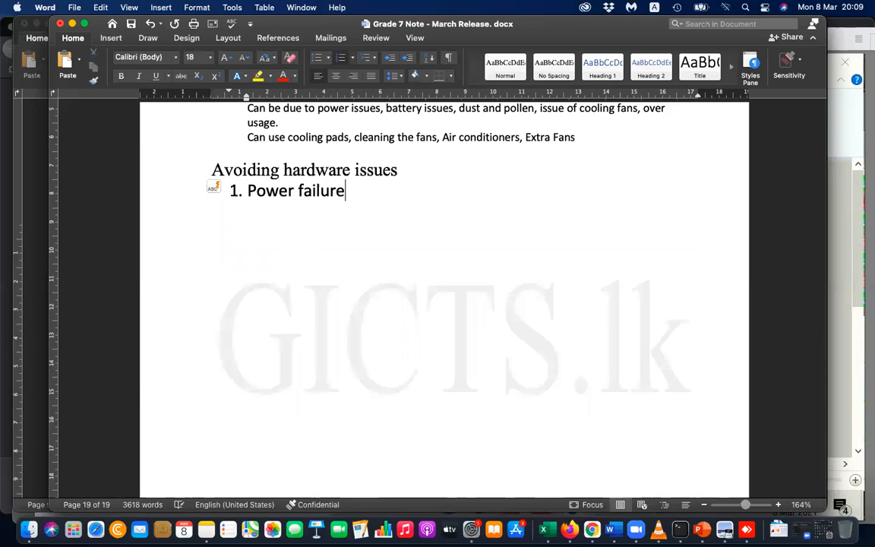
type("s or h")
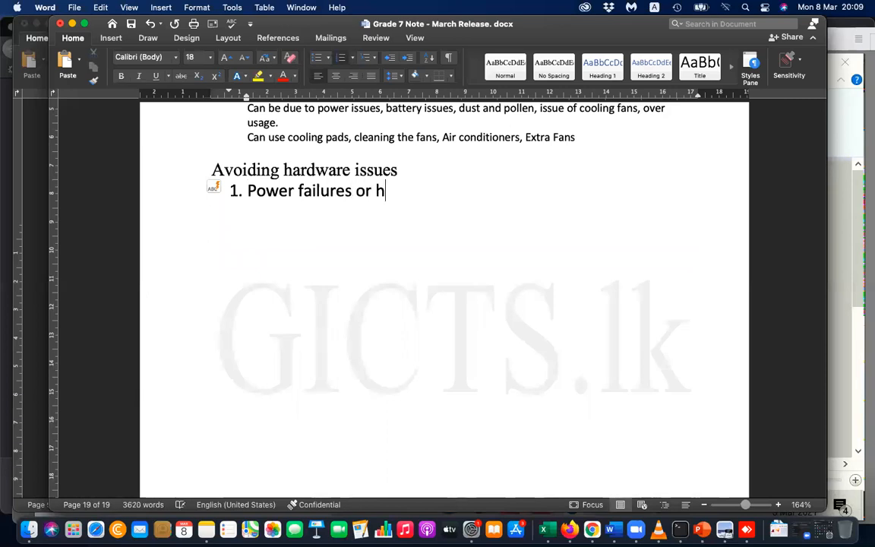
type("igh p")
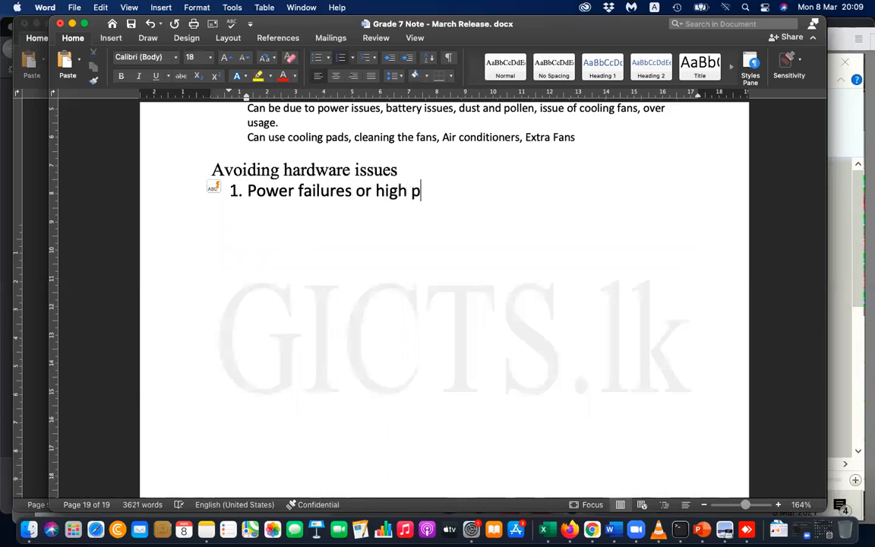
type("ower")
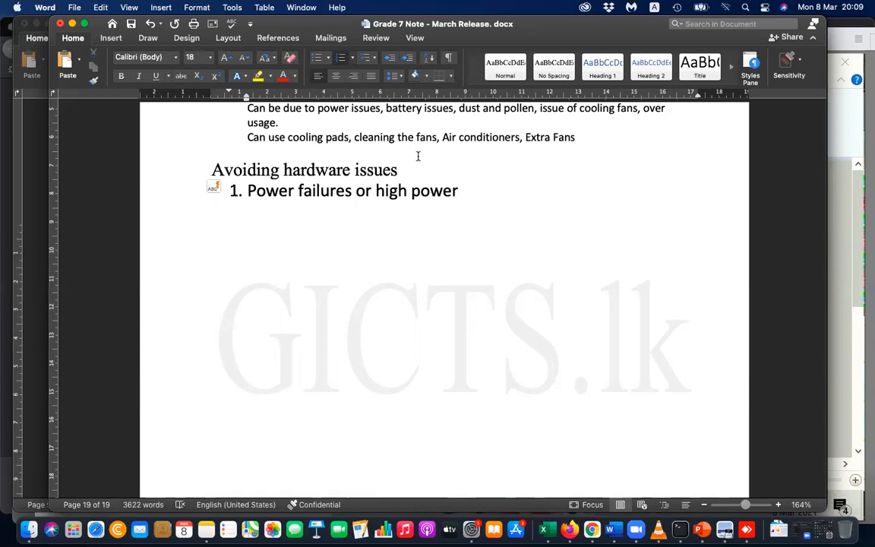
left_click_drag(248, 191, 458, 190)
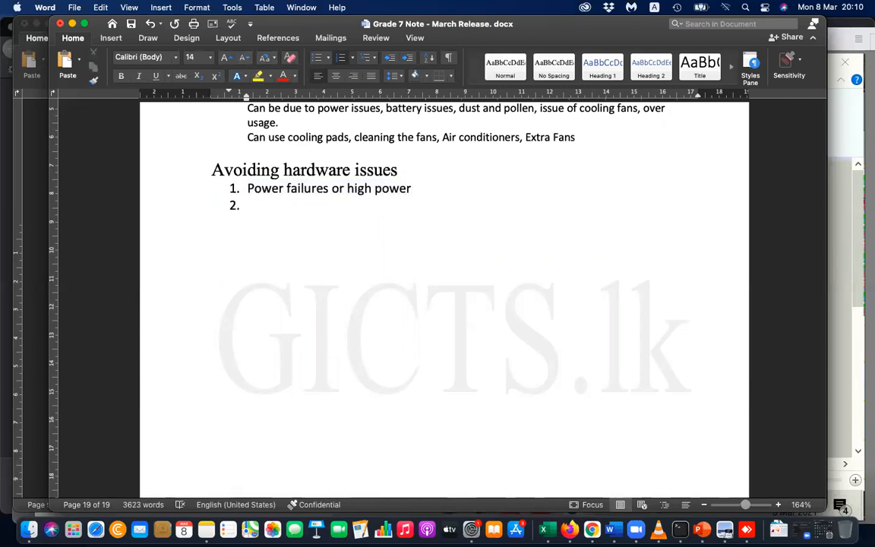
- Add the line 'Uninterrupted Power Supply – keeps power on when it's suddenly off'
type("U")
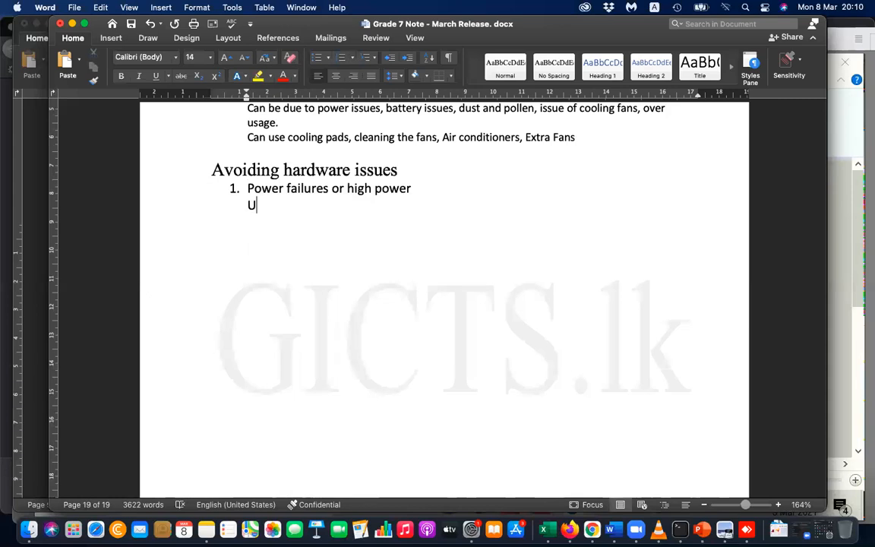
type("ninte")
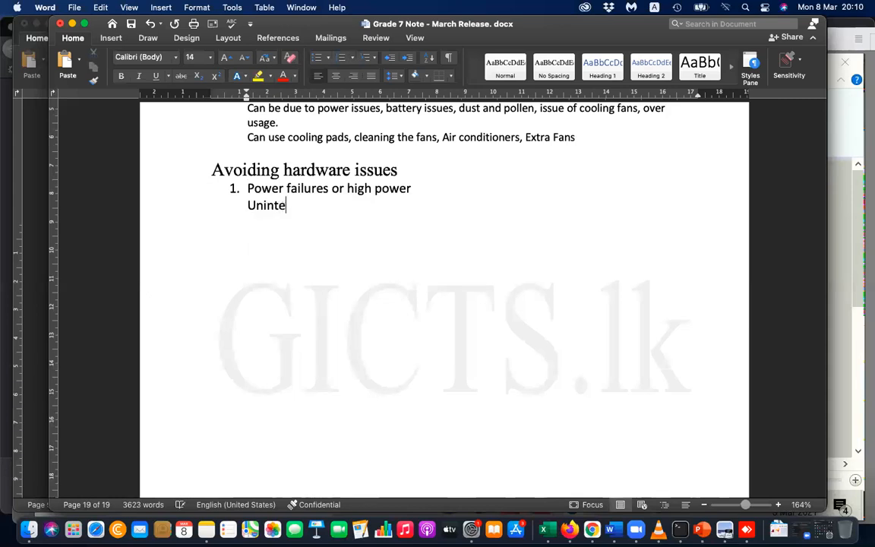
type("rrupted")
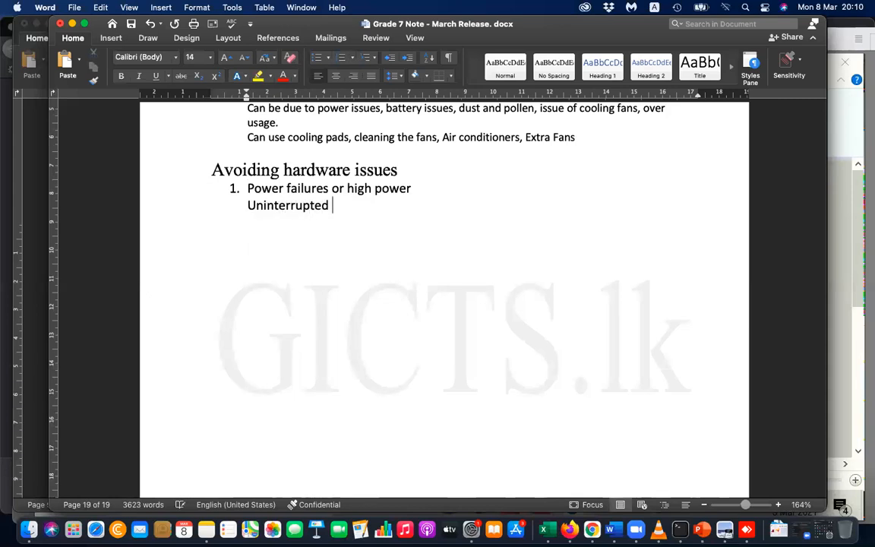
type("Power Sup")
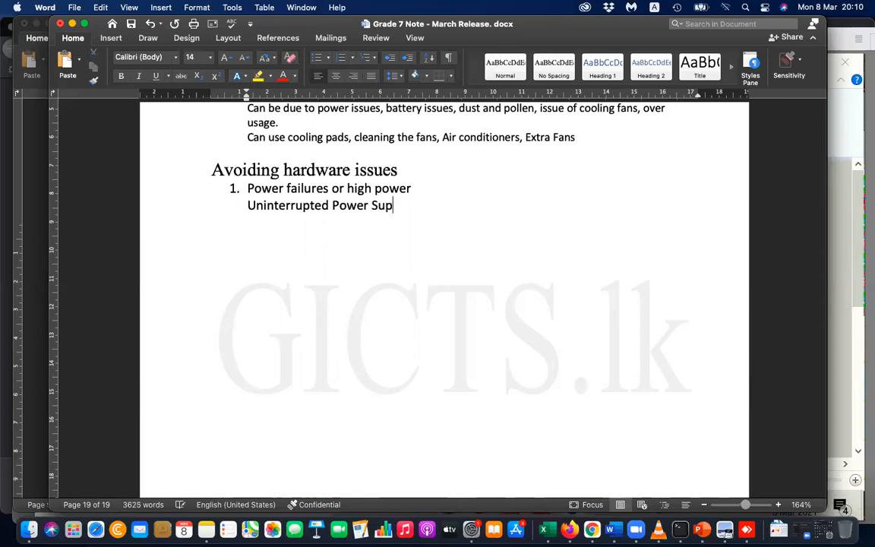
type("ply")
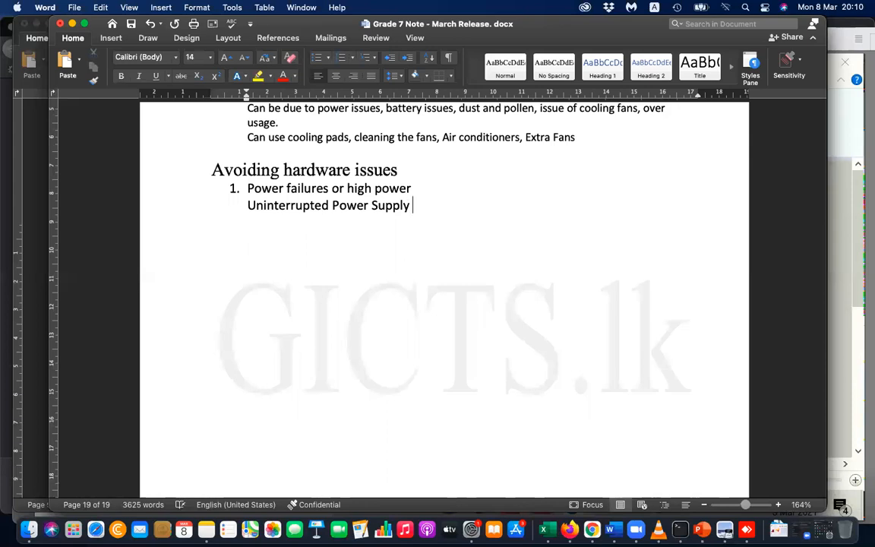
type("– keep")
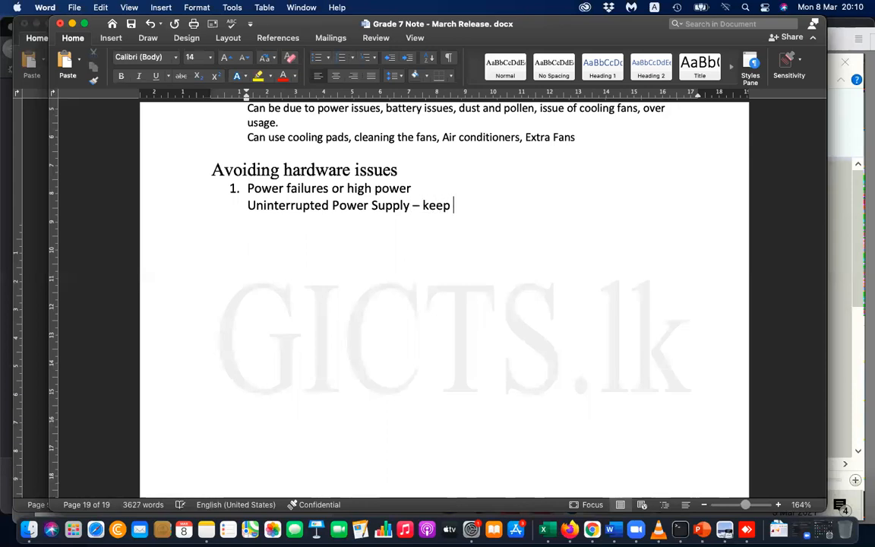
type("power on")
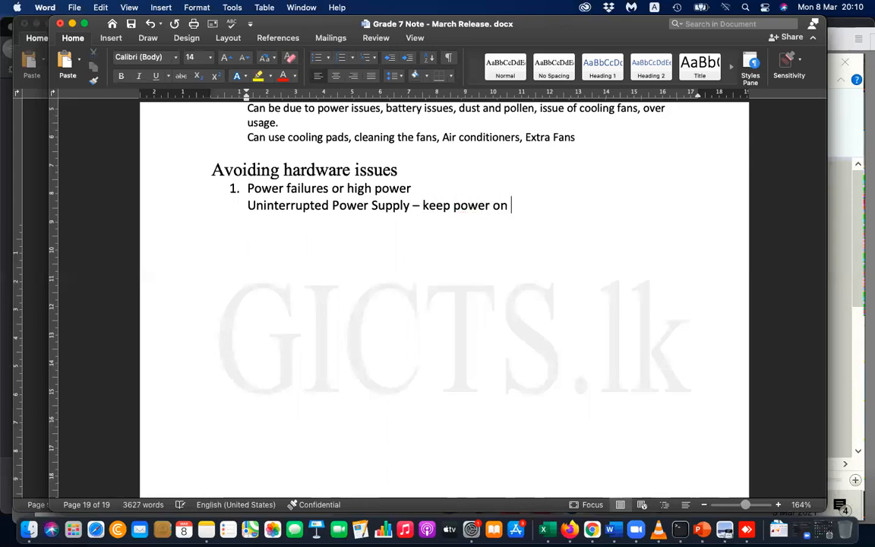
type("when its")
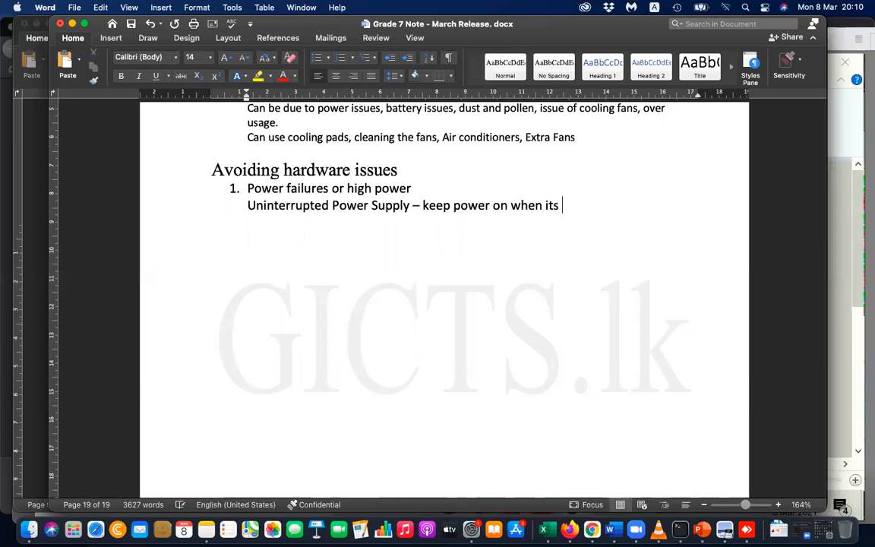
type("suddel")
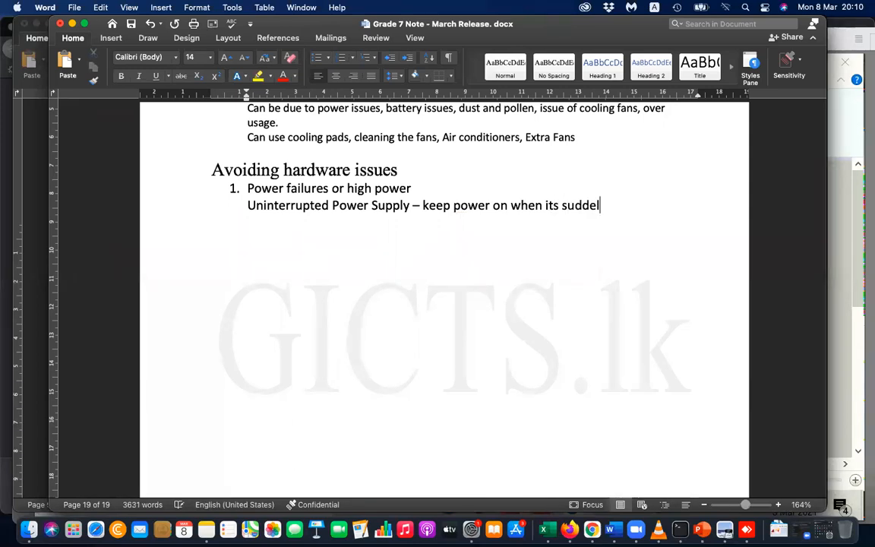
type("ly off")
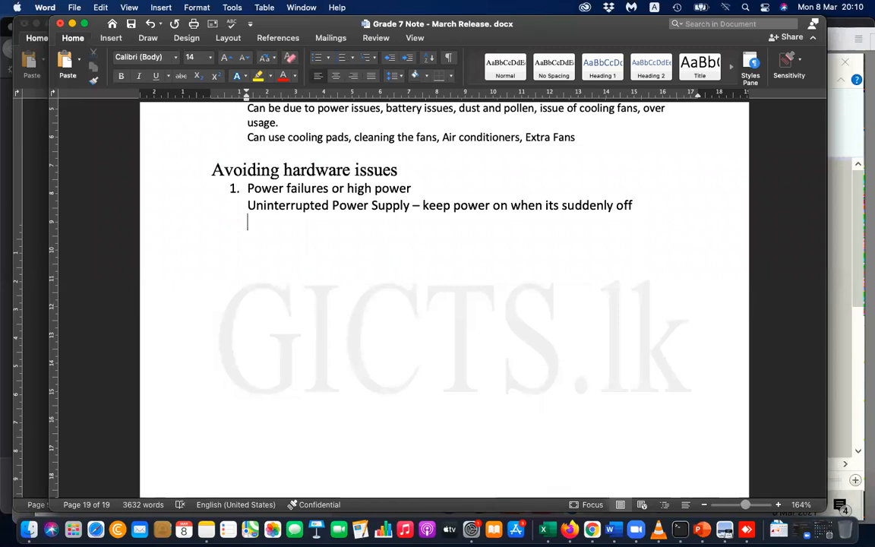
- Add the Fuse or Breakers line explaining it turns the circuit off on high power
type("Fuse or")
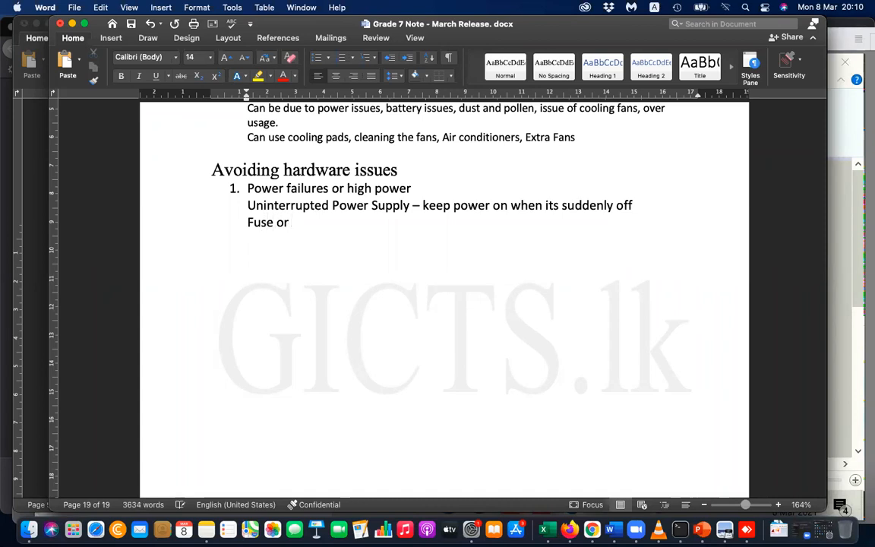
type("Bre")
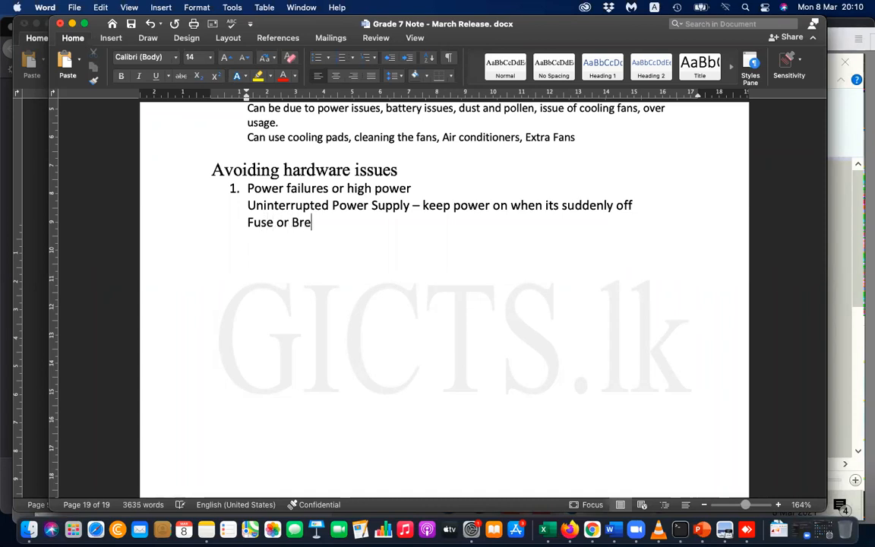
type("akers")
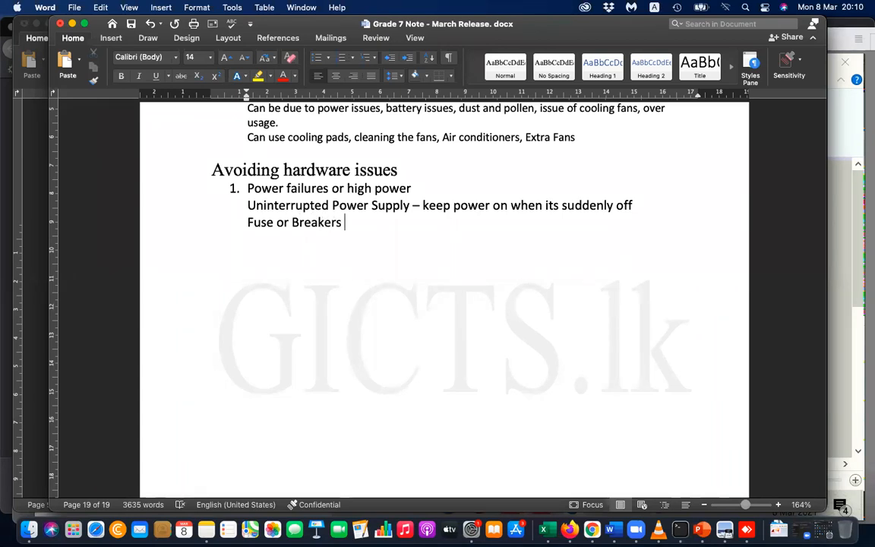
type("- i")
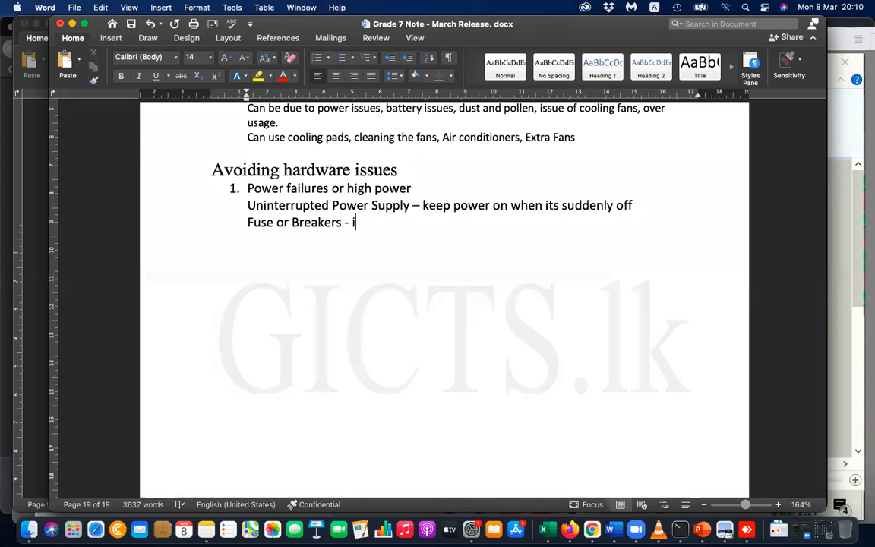
type("in case")
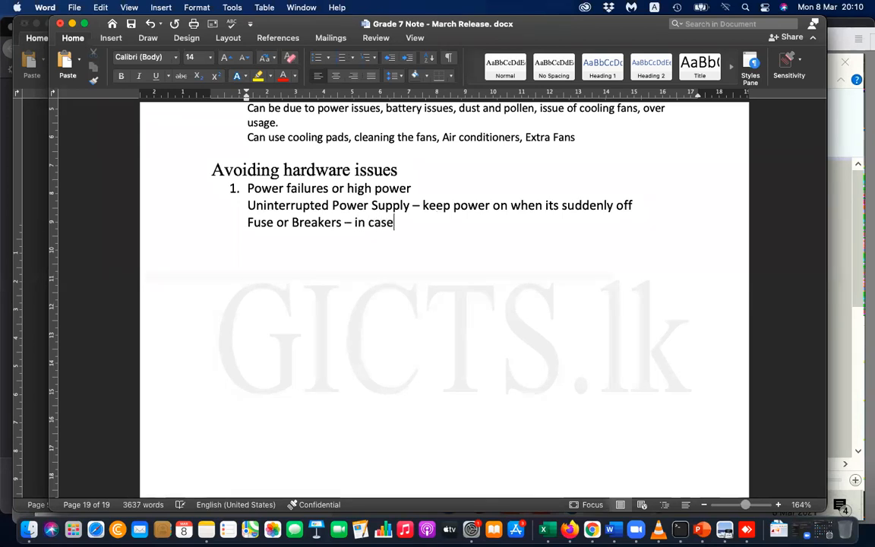
type("of high power it")
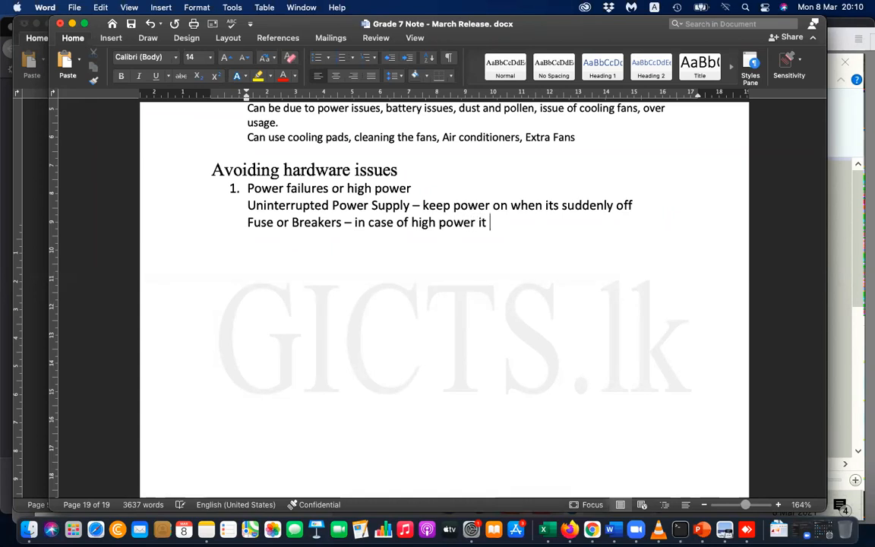
type("will turn the c")
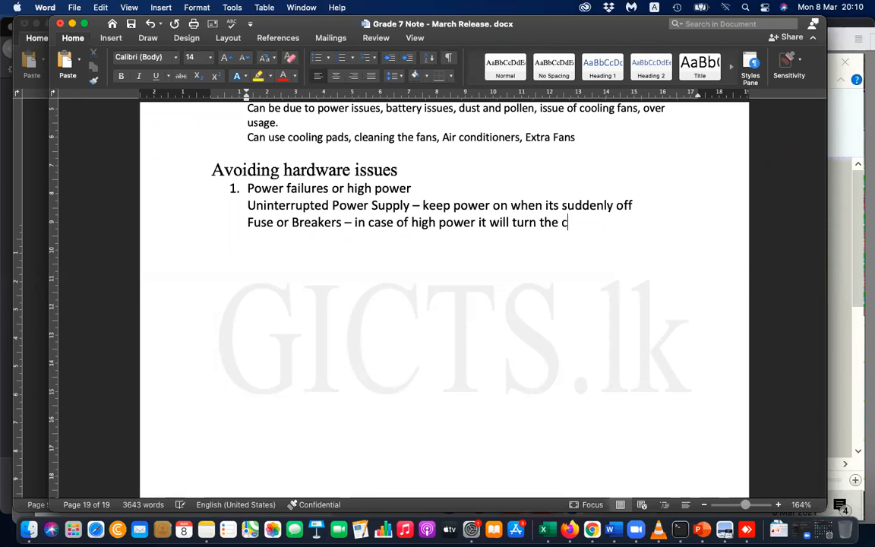
type("ircuit o")
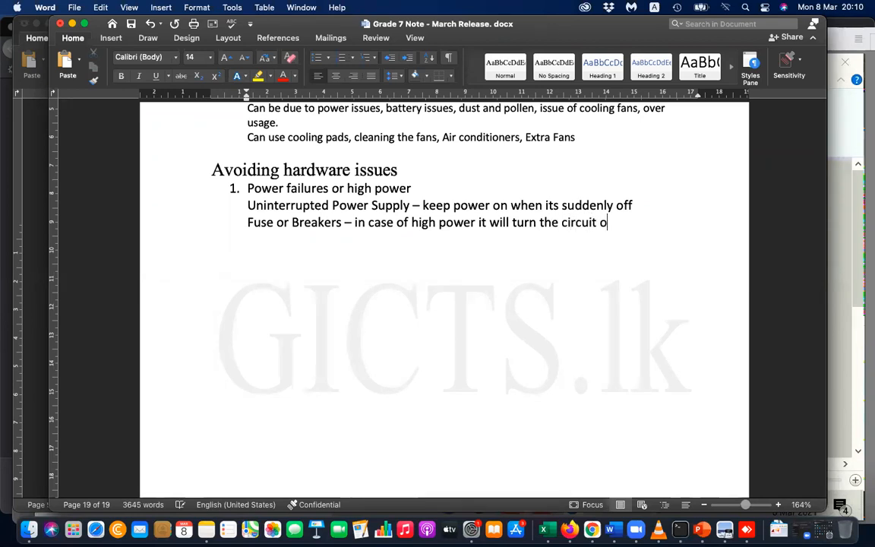
type("ff")
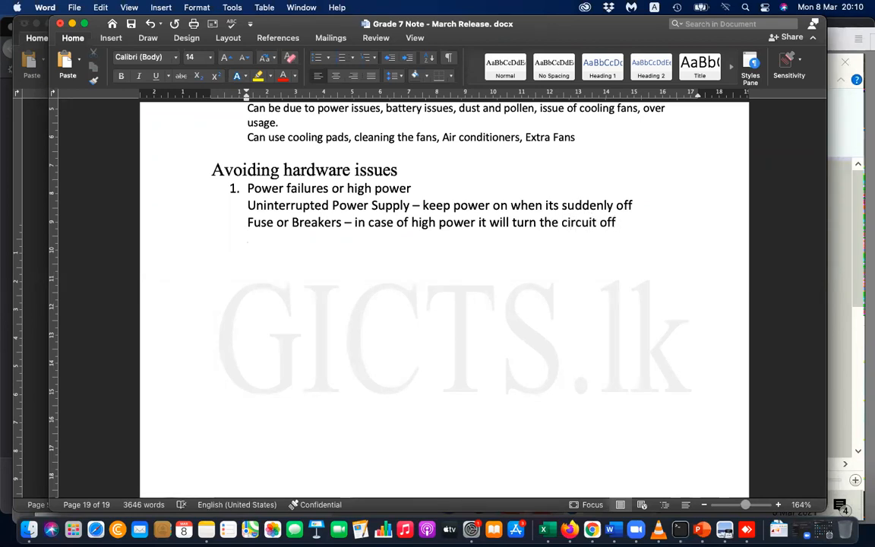
- Add the Surge protectors line with its lightning explanation
type("Surge p")
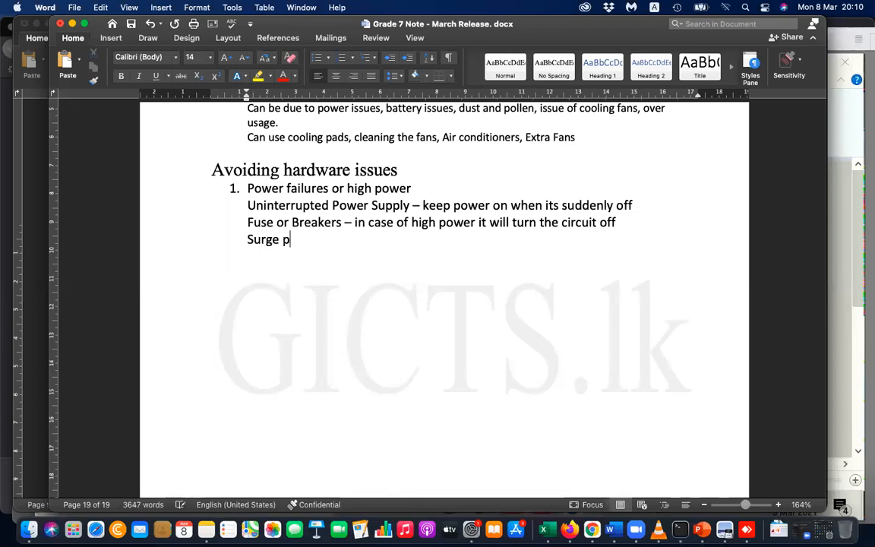
type("ro")
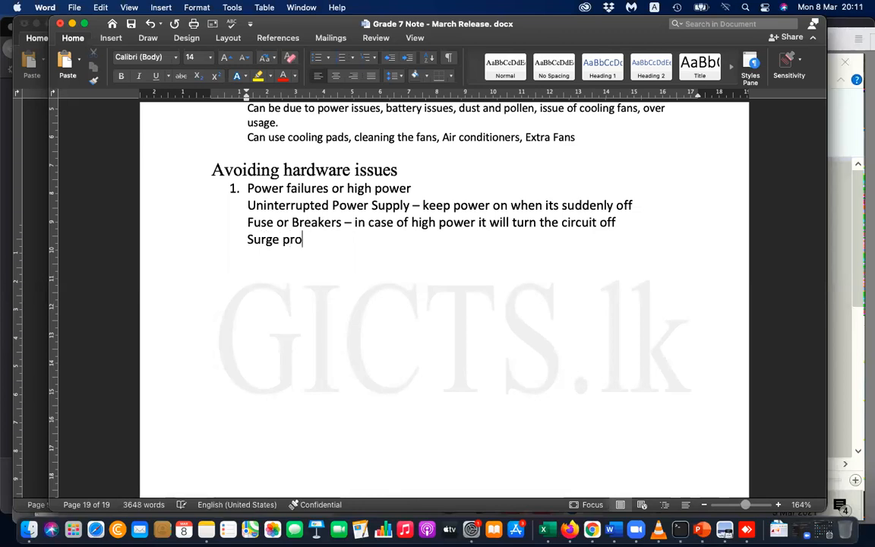
type("tec")
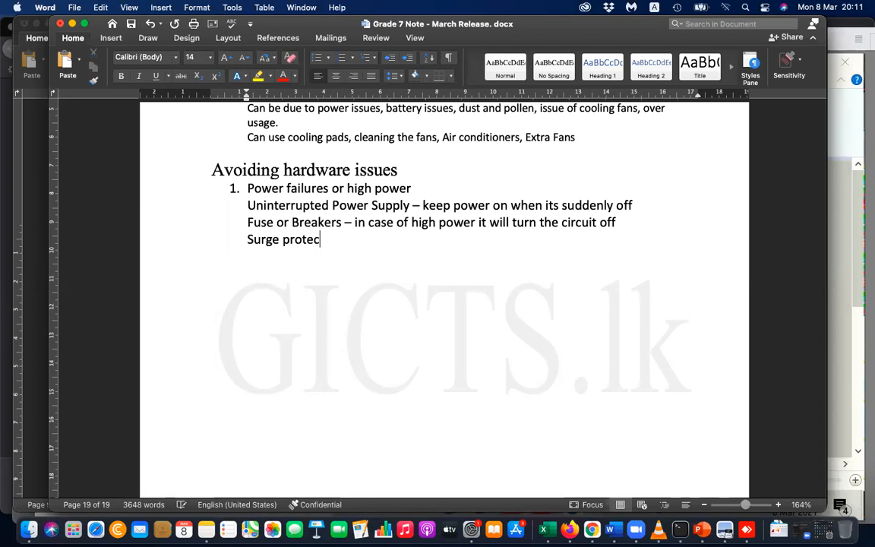
type("tors -")
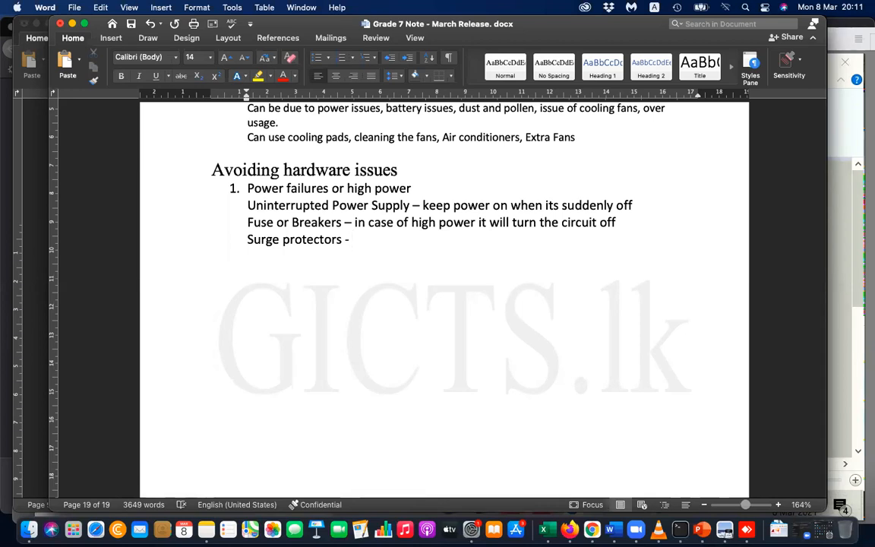
left_click(352, 239)
type("– if mo")
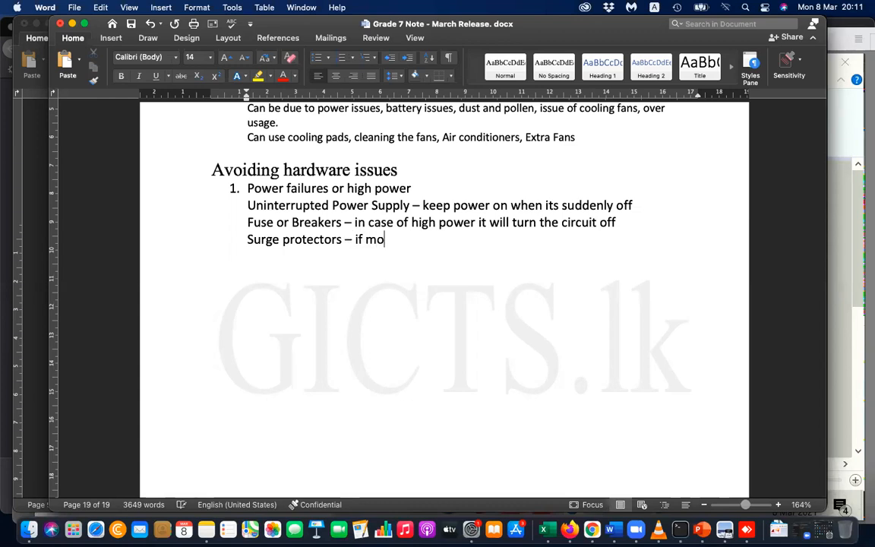
type("re lighting issues")
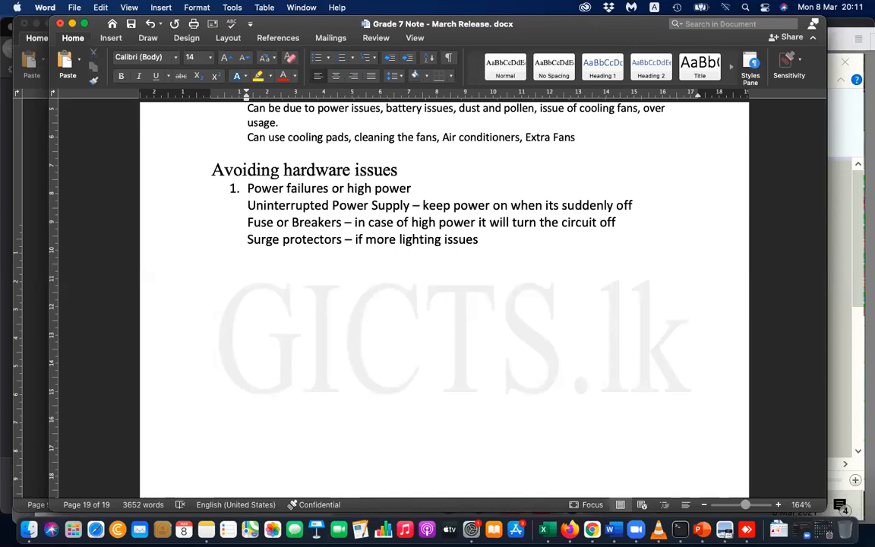
- Add two blank lines below the Surge protectors note
key("Enter")
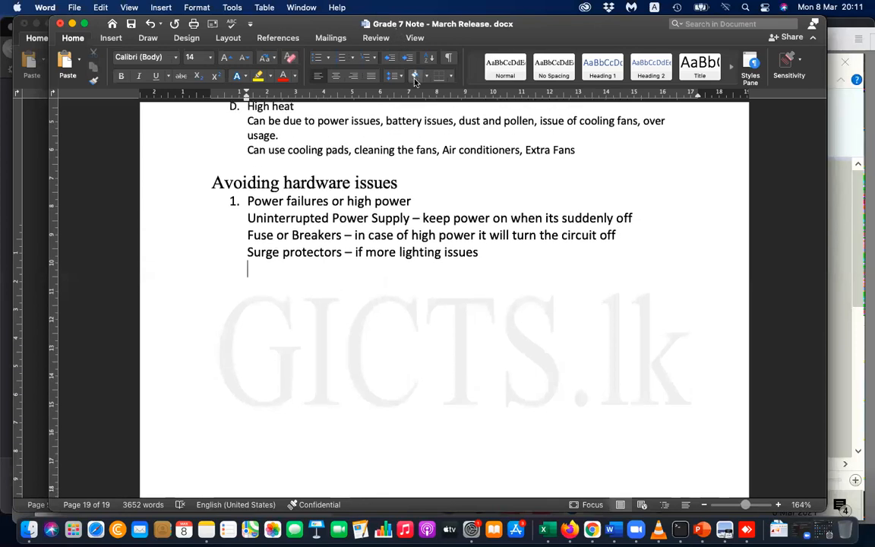
mouse_move(414, 76)
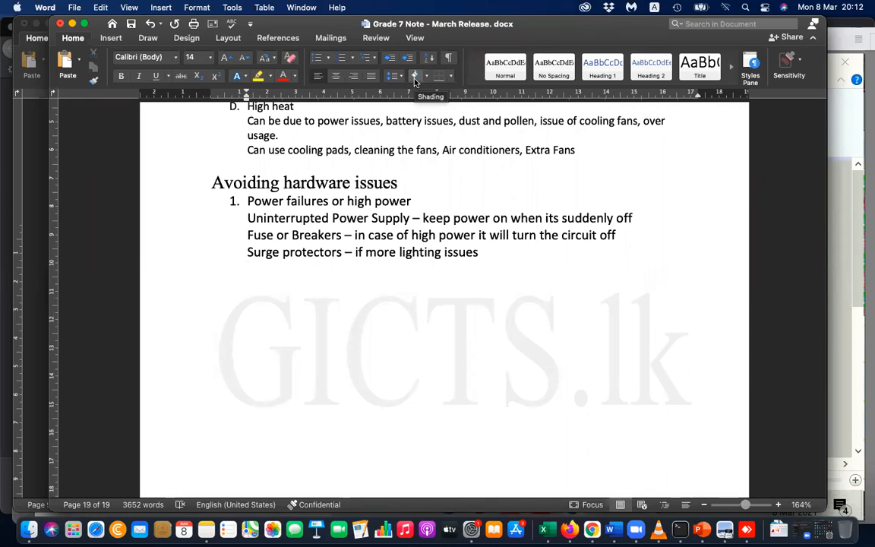
key("enter")
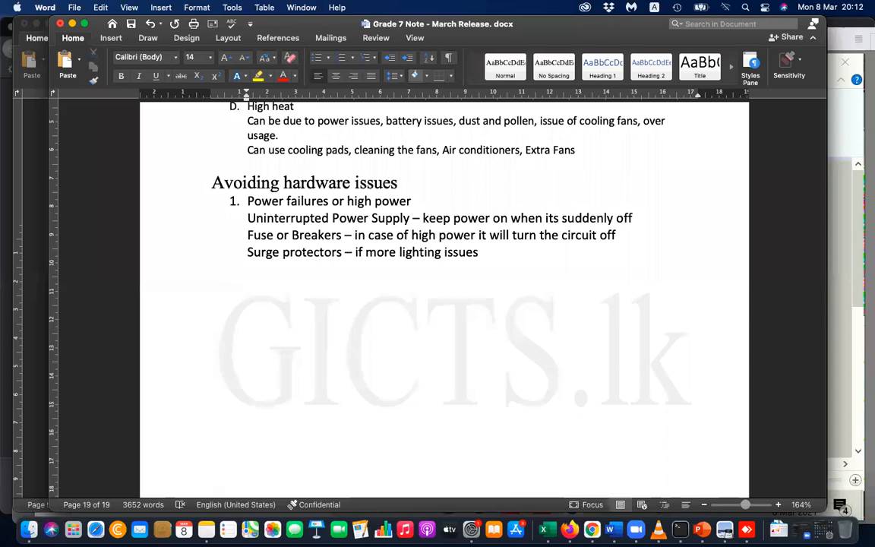
left_click(248, 286)
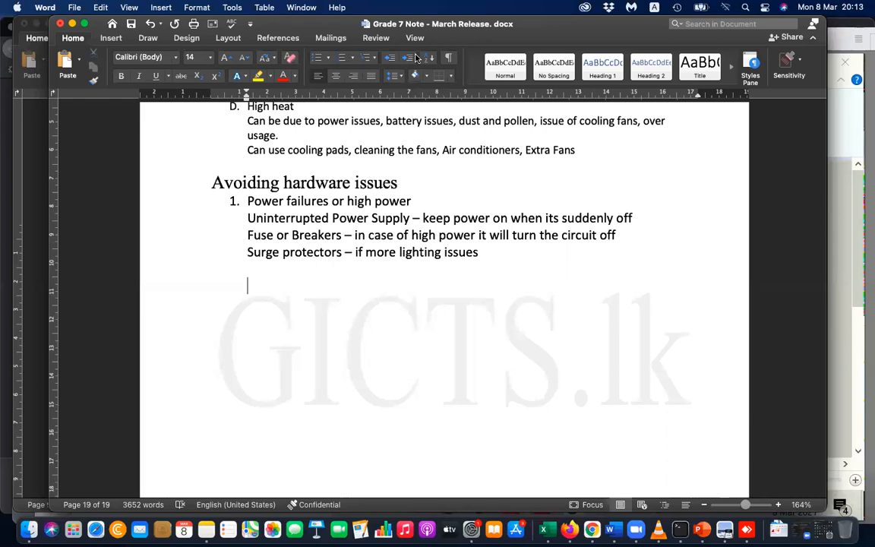
mouse_move(591, 287)
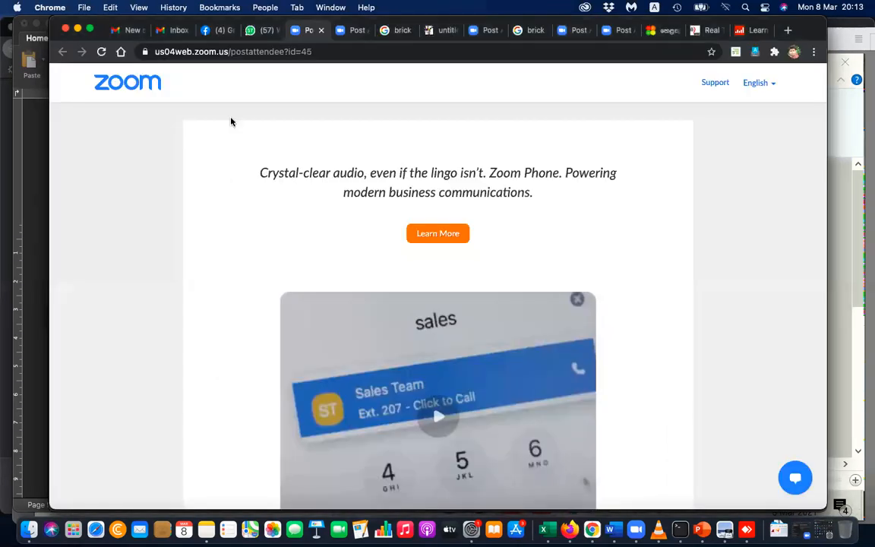
- Search images for 'fuse in multi plug' and enlarge the 4939 Multi Socket With Fuse picture
left_click(233, 52)
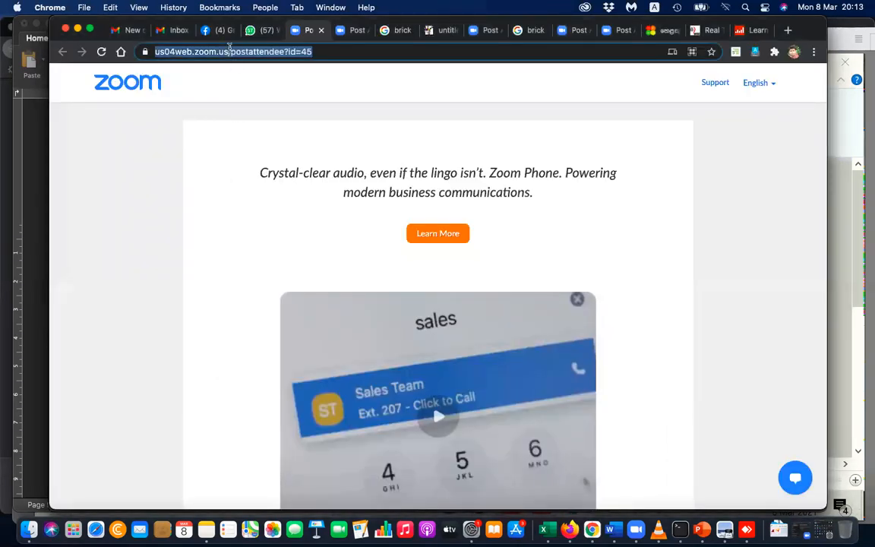
type("fuse in")
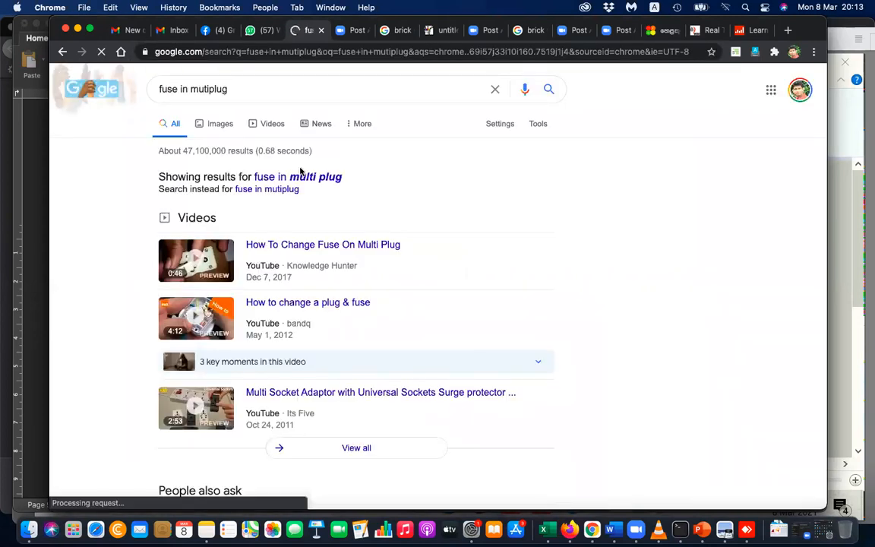
left_click(316, 177)
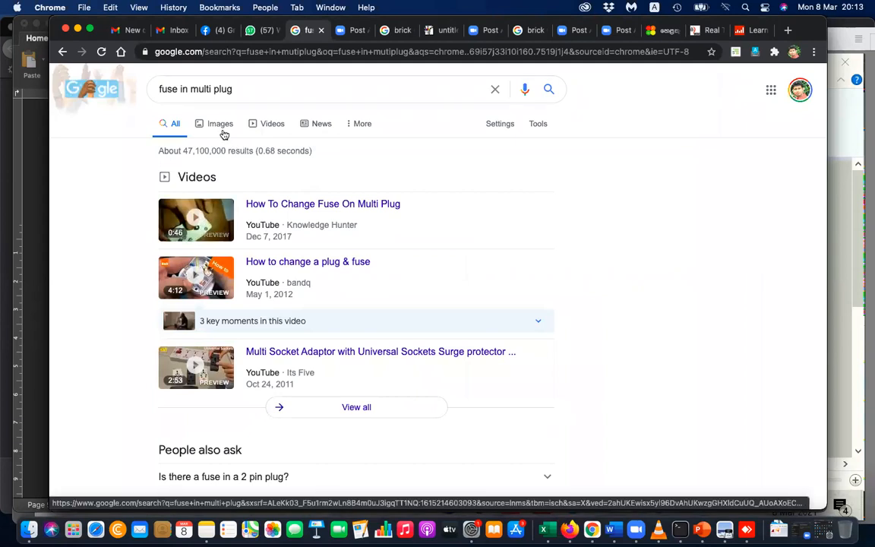
left_click(220, 123)
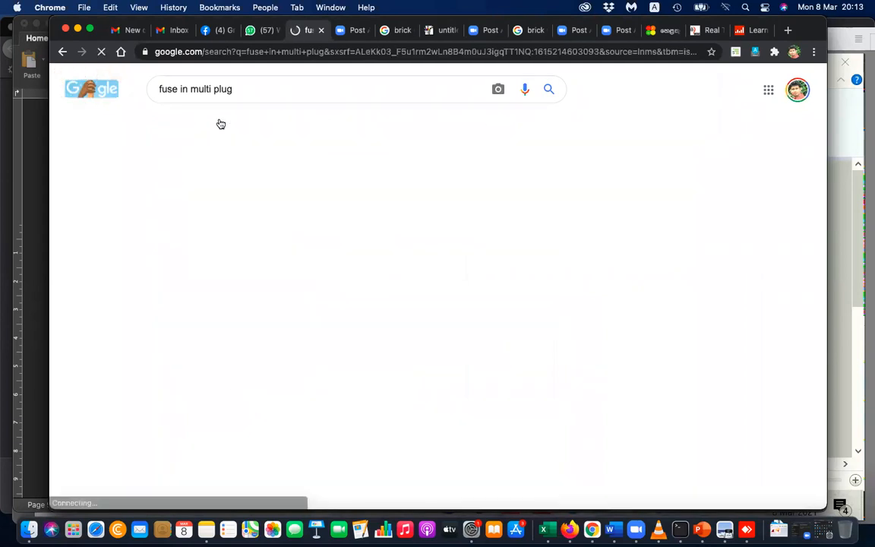
left_click(221, 122)
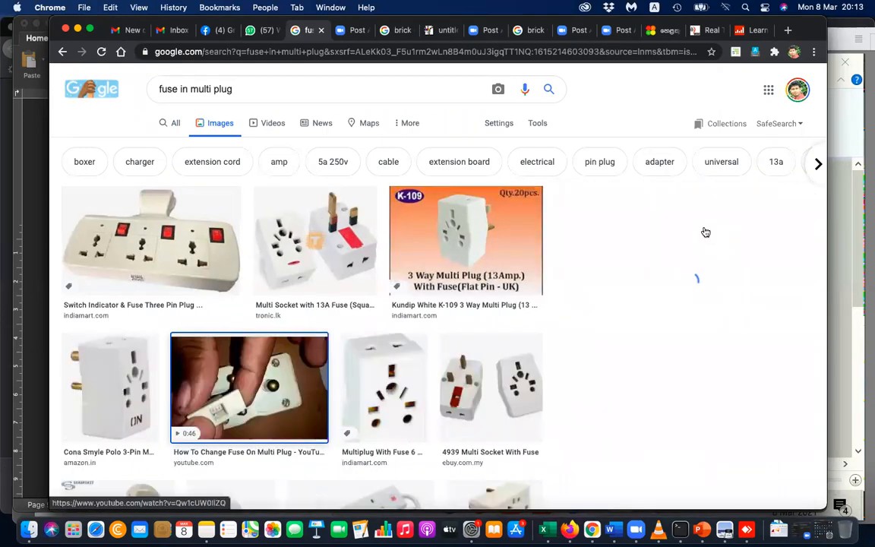
left_click(249, 386)
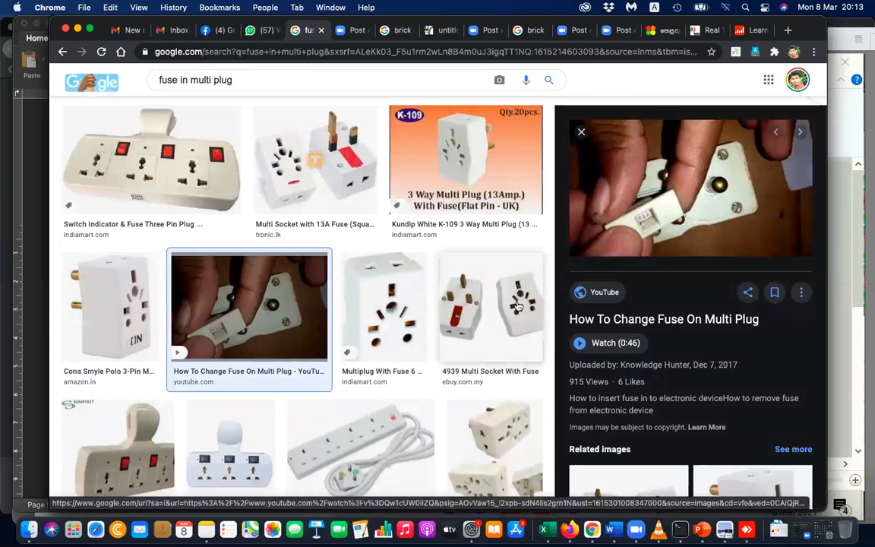
left_click(490, 306)
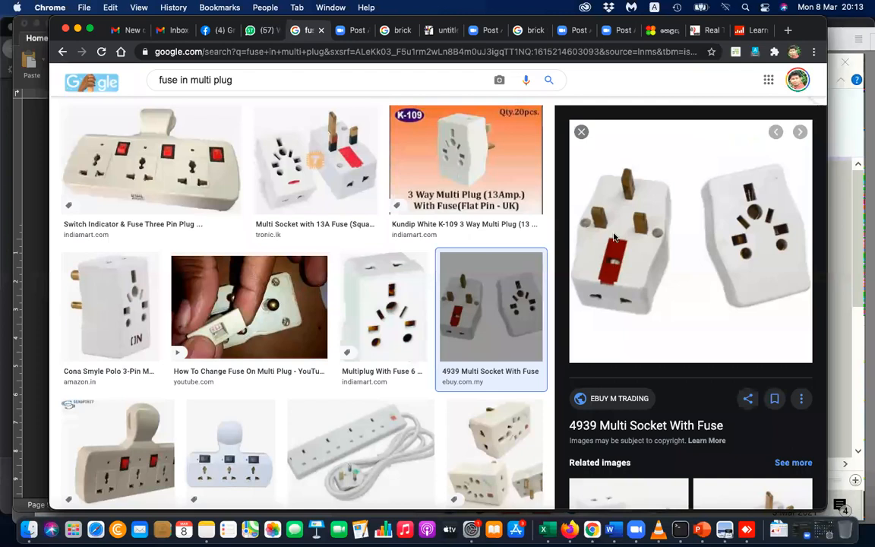
mouse_move(628, 262)
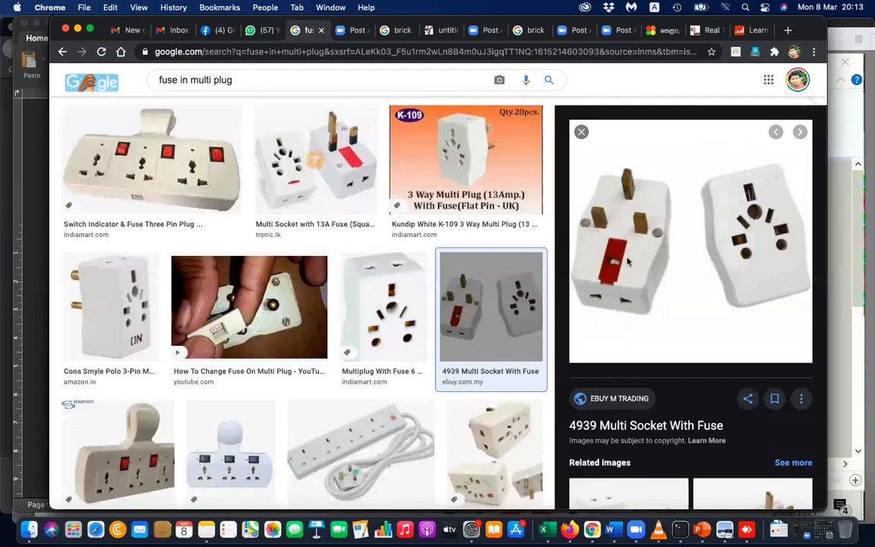
mouse_move(459, 104)
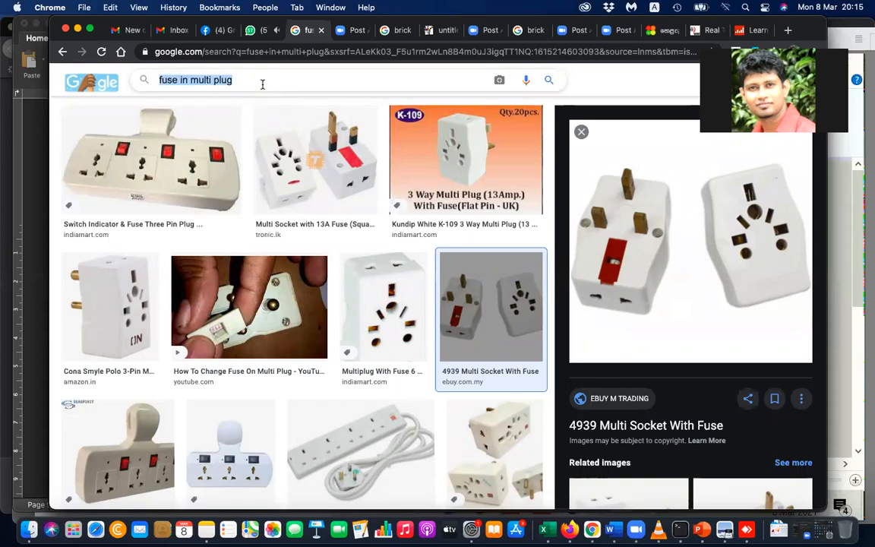
- Search images for 'smart switch', enlarge the TAS WiFi Smart Switch-4 Gang, then start a new search
type("smart swith")
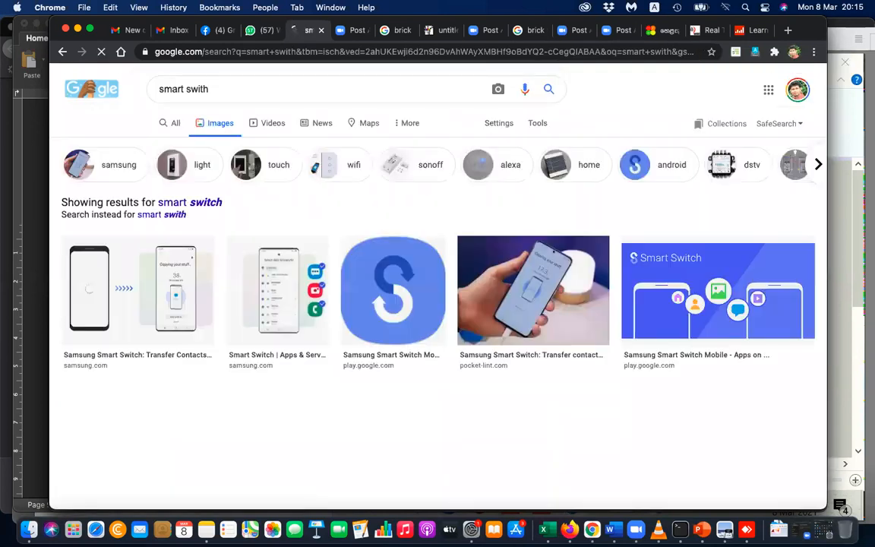
scroll("down", 3)
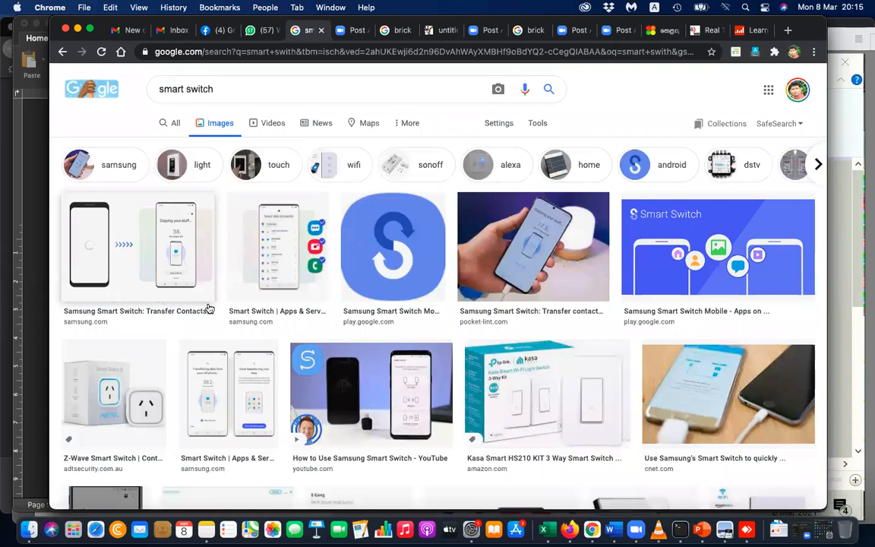
scroll("down", 3)
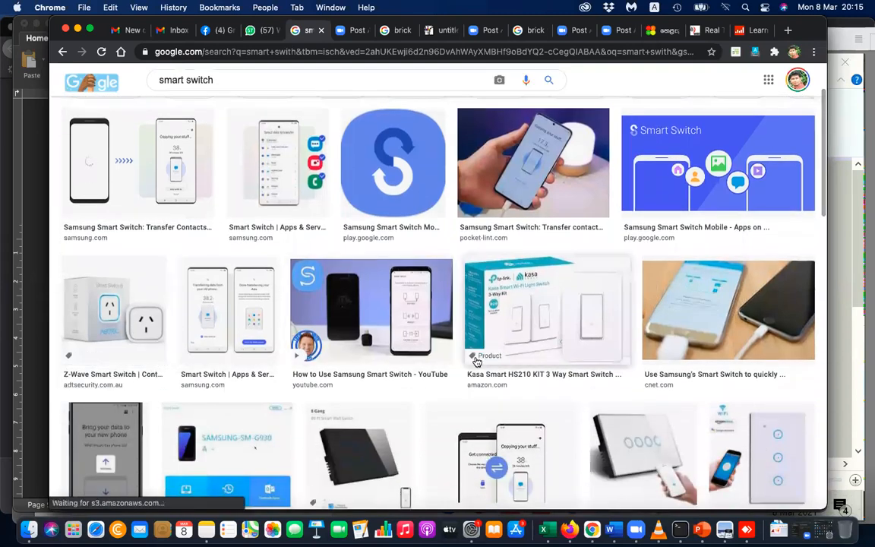
scroll("down", 3)
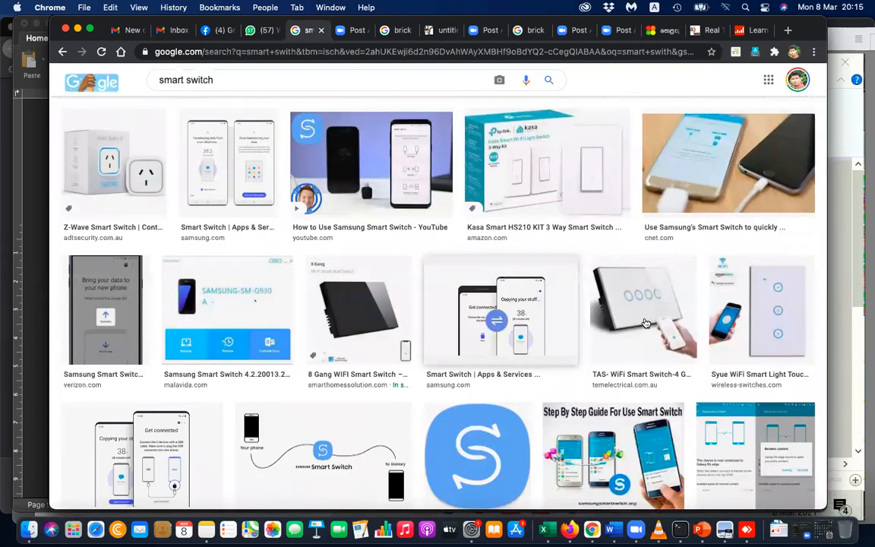
left_click(644, 310)
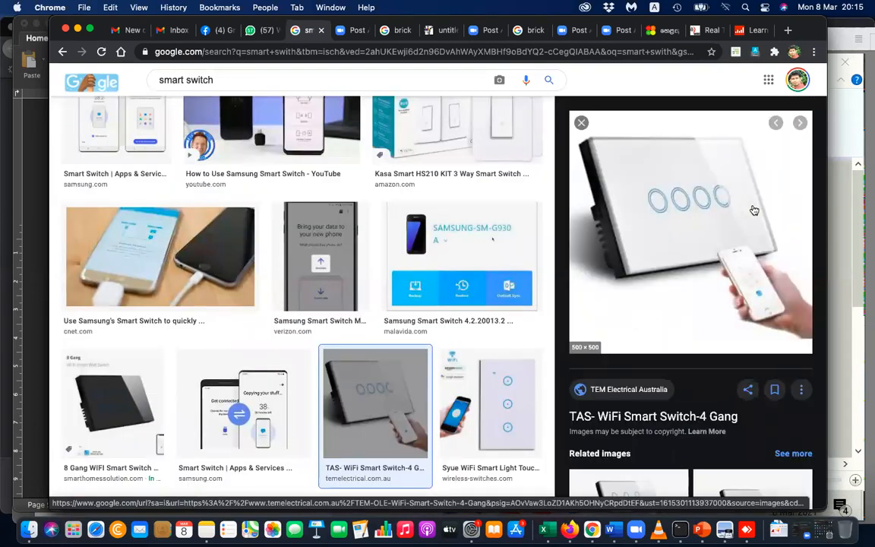
mouse_move(729, 211)
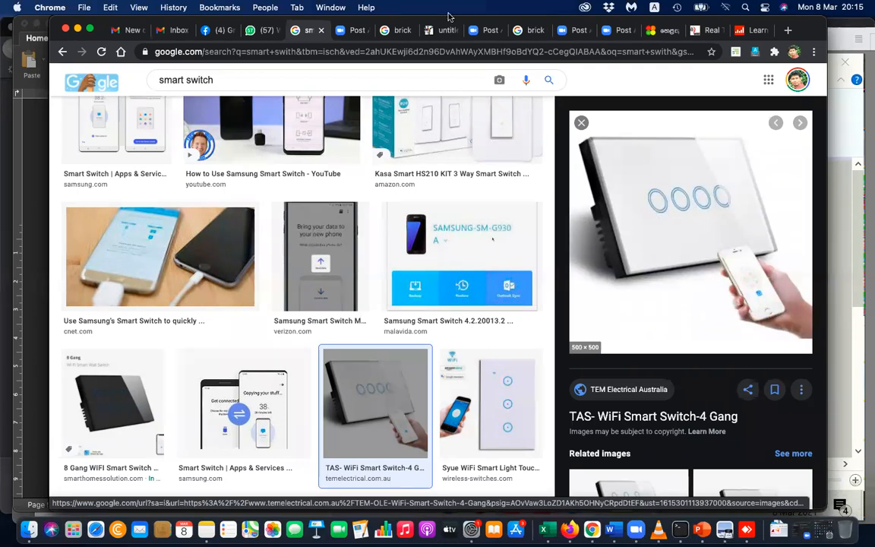
mouse_move(497, 145)
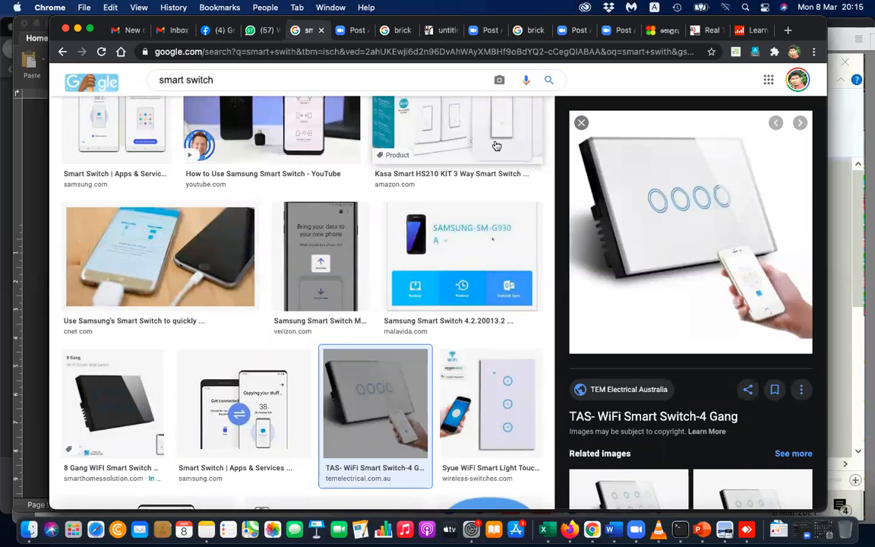
mouse_move(695, 264)
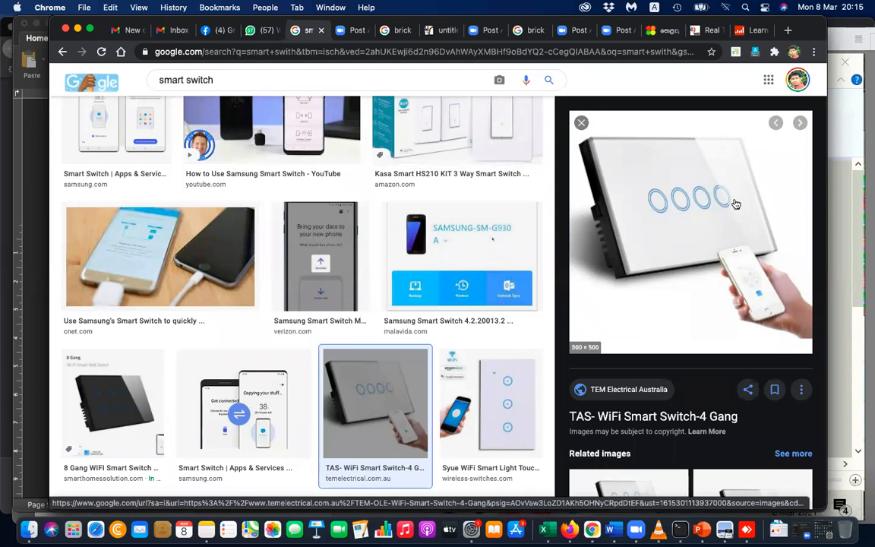
mouse_move(756, 287)
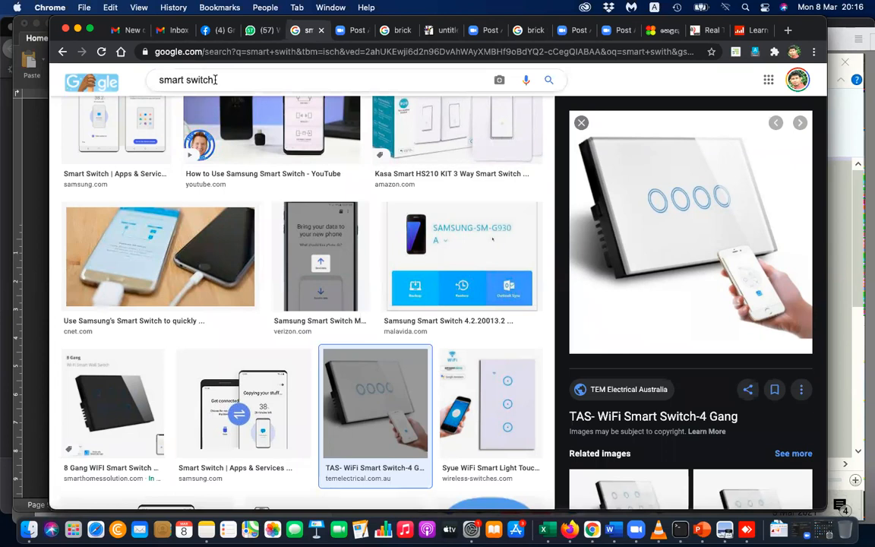
type("goog")
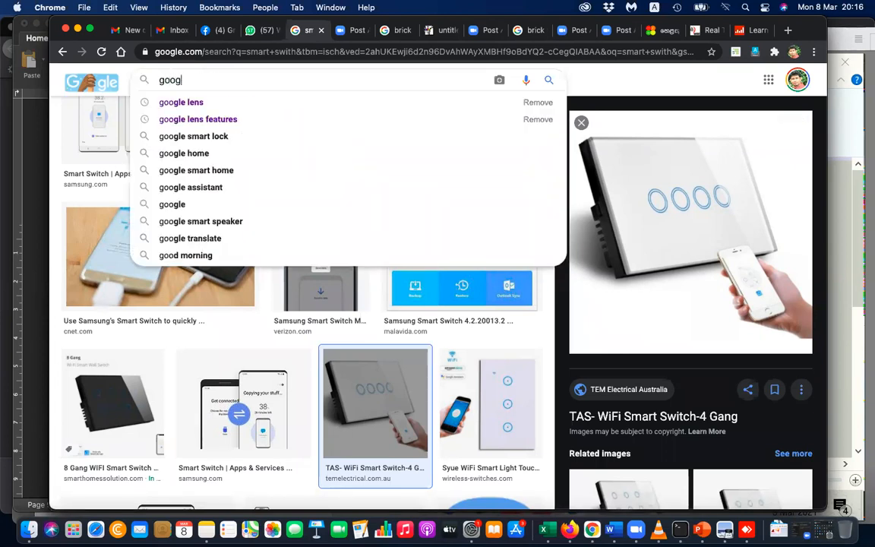
left_click(184, 152)
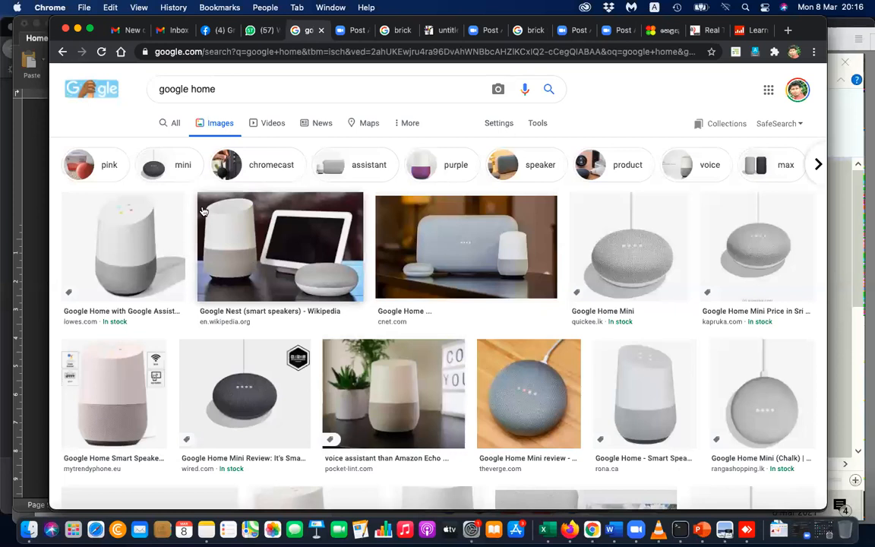
mouse_move(366, 211)
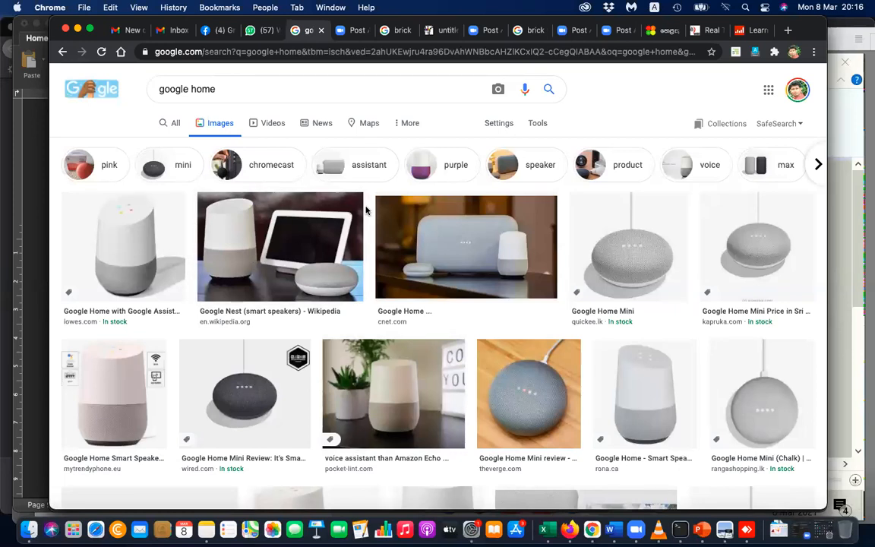
mouse_move(357, 406)
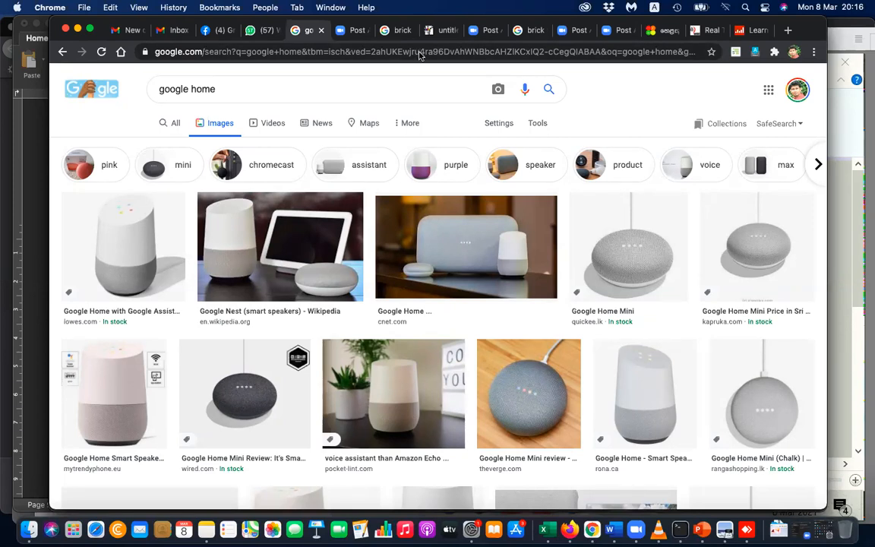
scroll("down", 3)
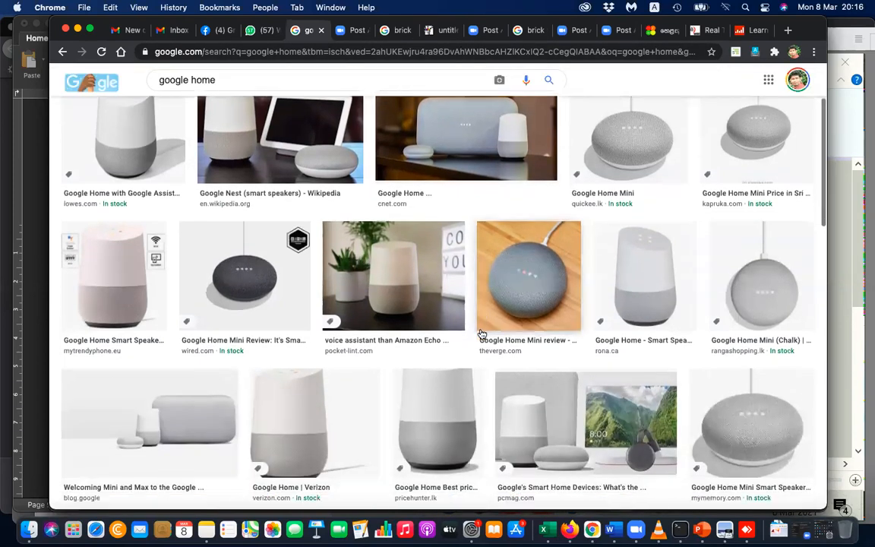
scroll("down", 3)
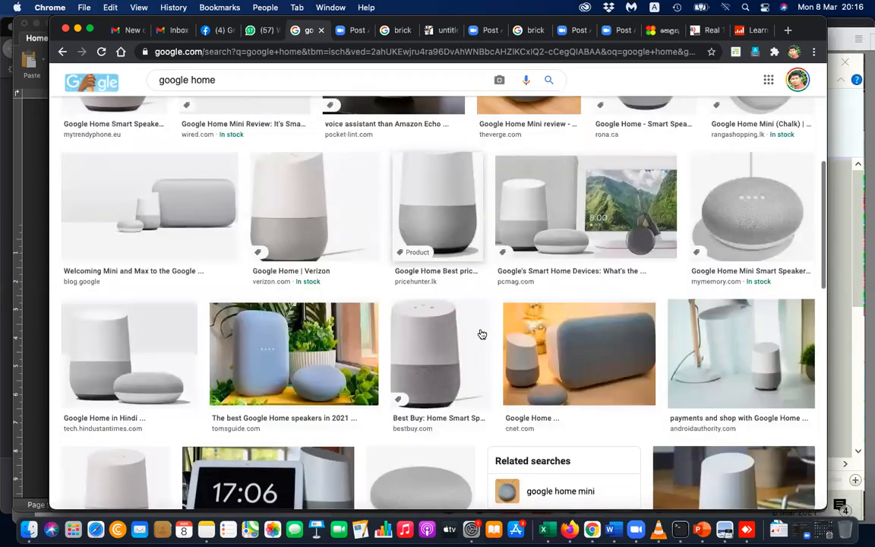
scroll("down", 3)
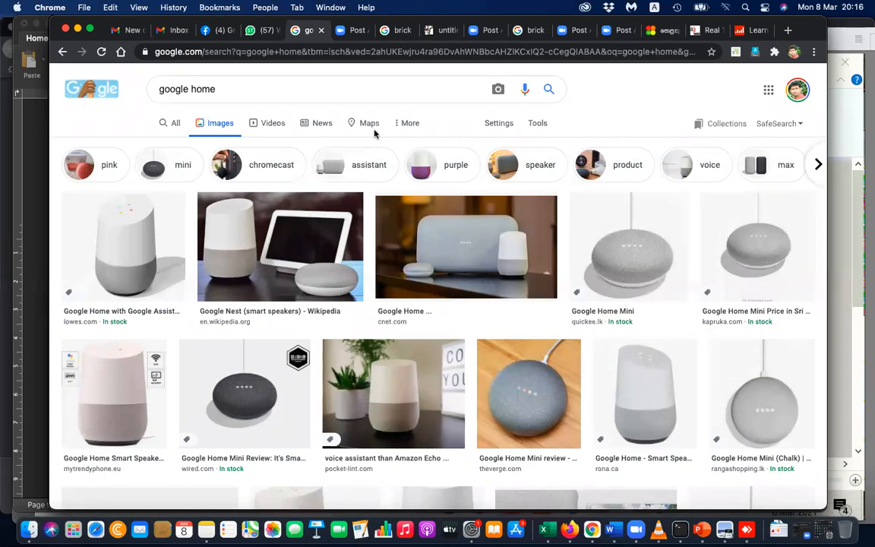
mouse_move(330, 88)
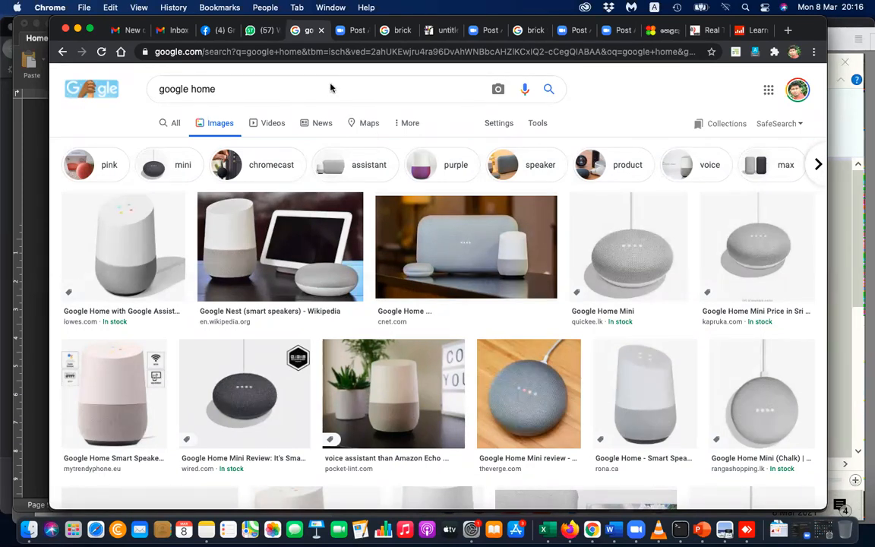
mouse_move(410, 85)
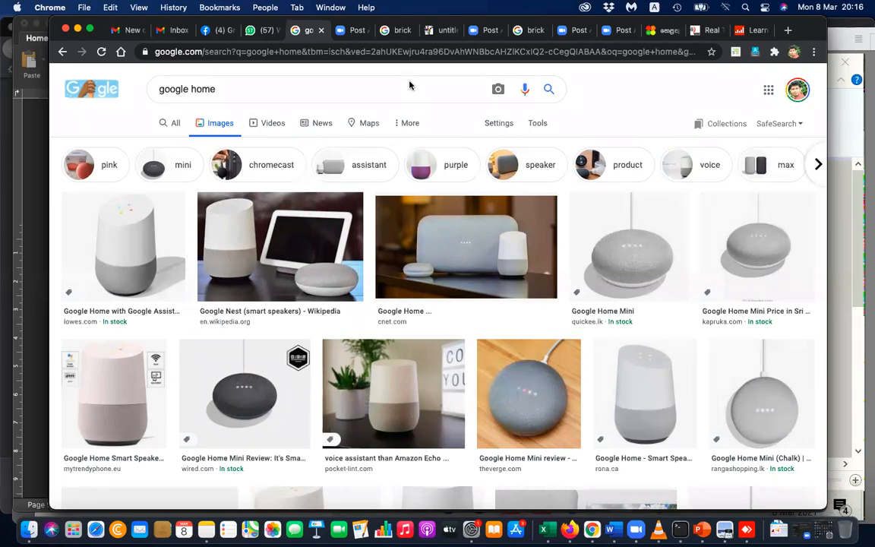
mouse_move(465, 145)
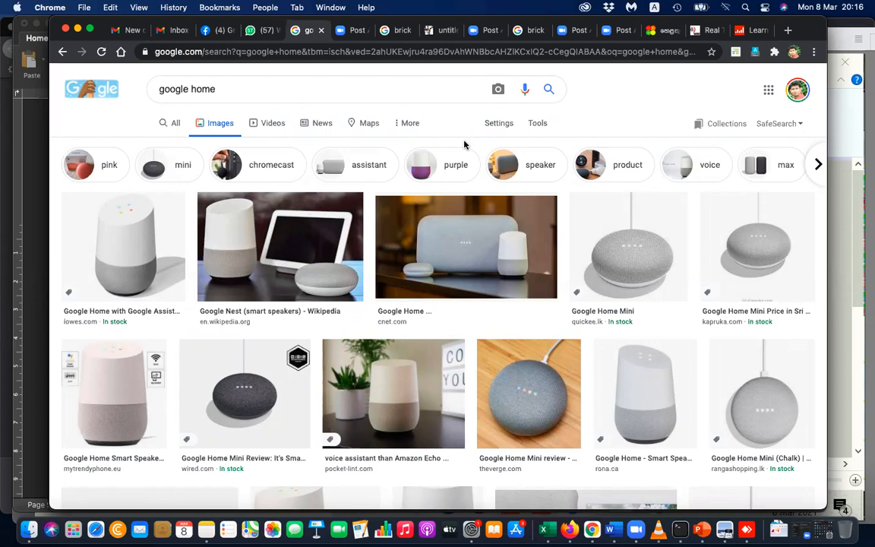
mouse_move(408, 83)
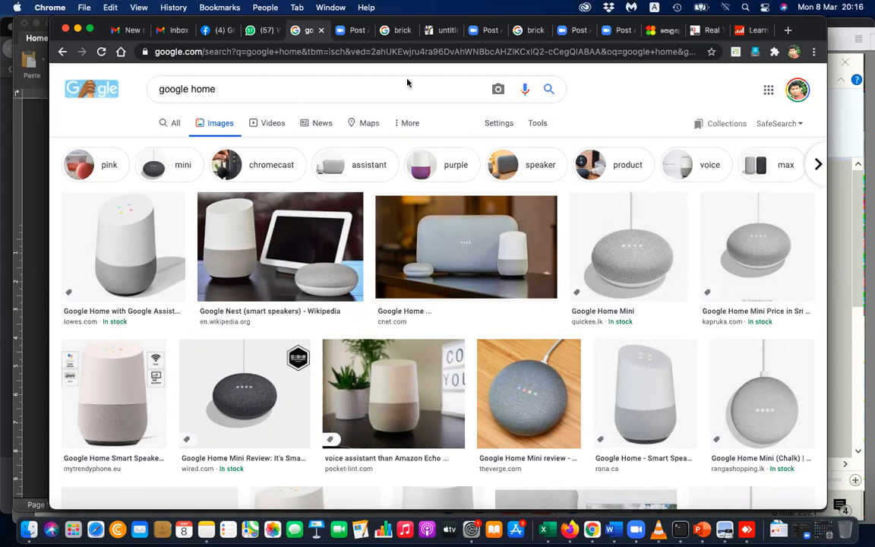
mouse_move(666, 461)
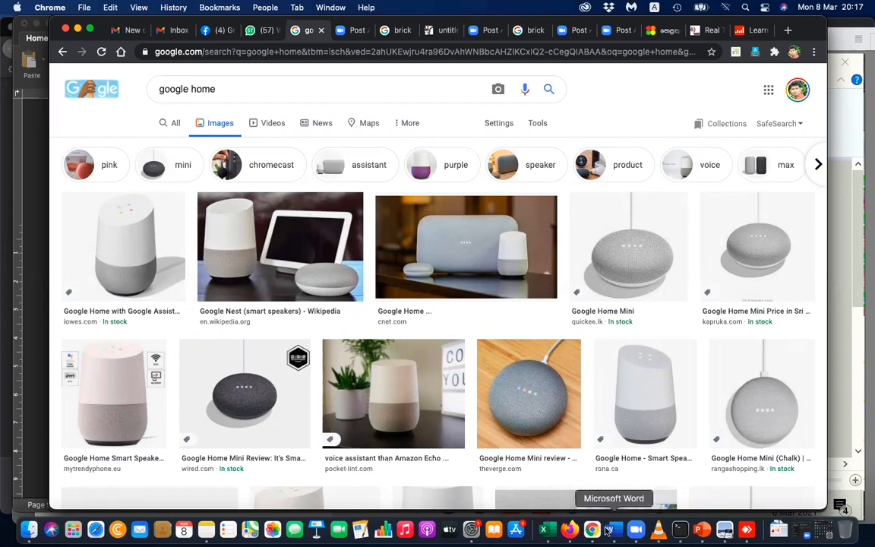
- Back in Word, add item 2 'High heat' with 'Cooling fans' beneath it
left_click(613, 529)
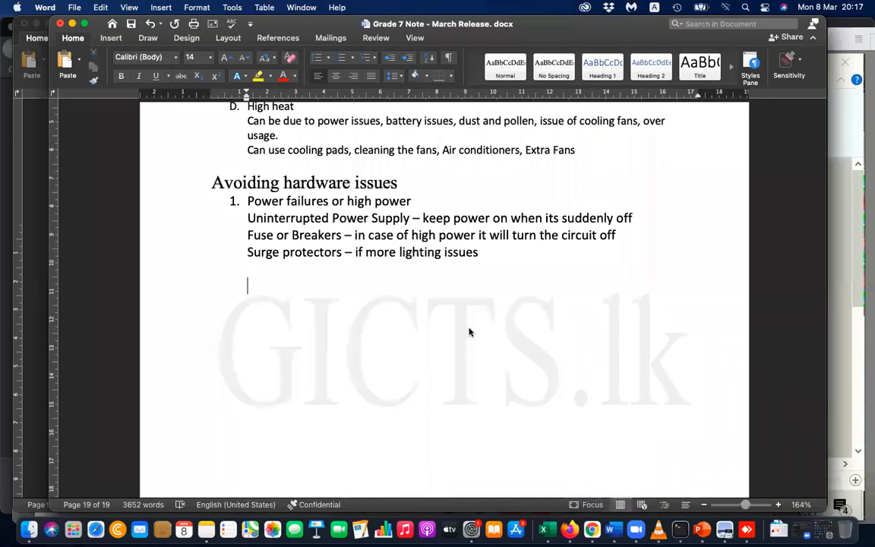
scroll("down", 3)
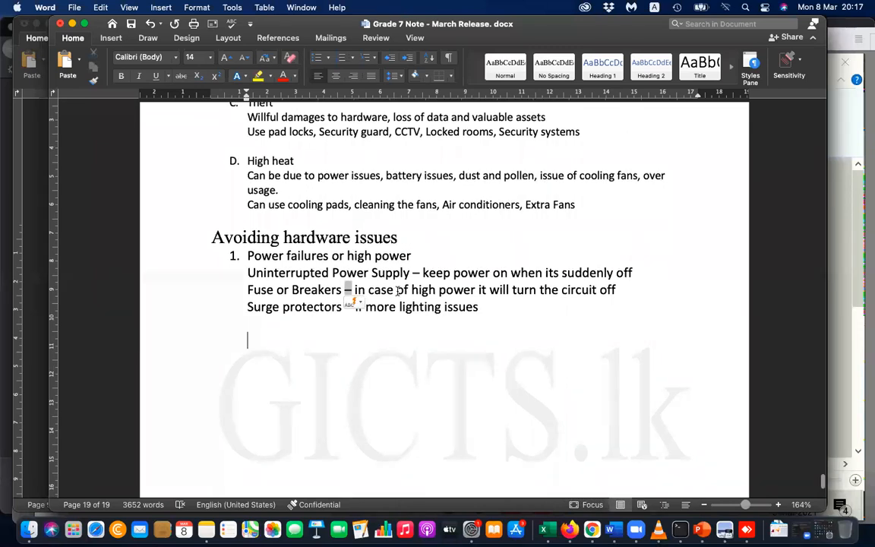
mouse_move(371, 366)
type("2.")
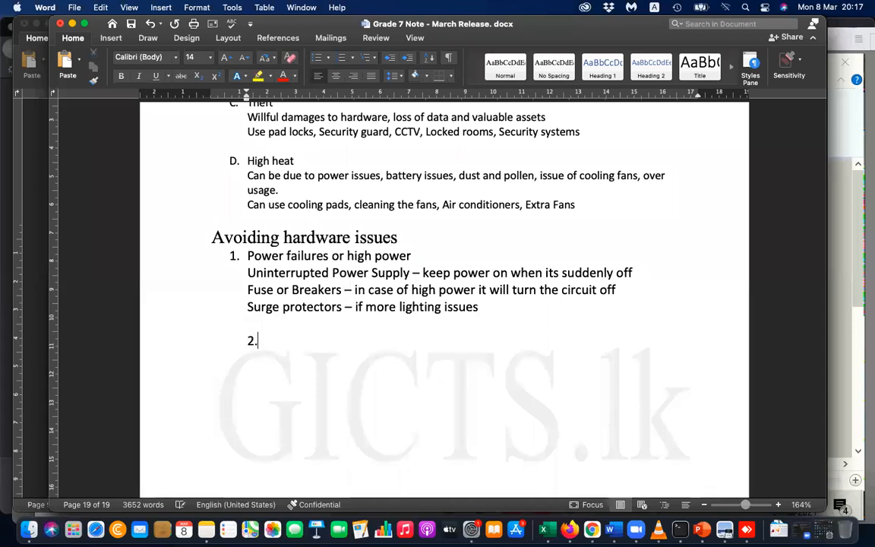
type("High he")
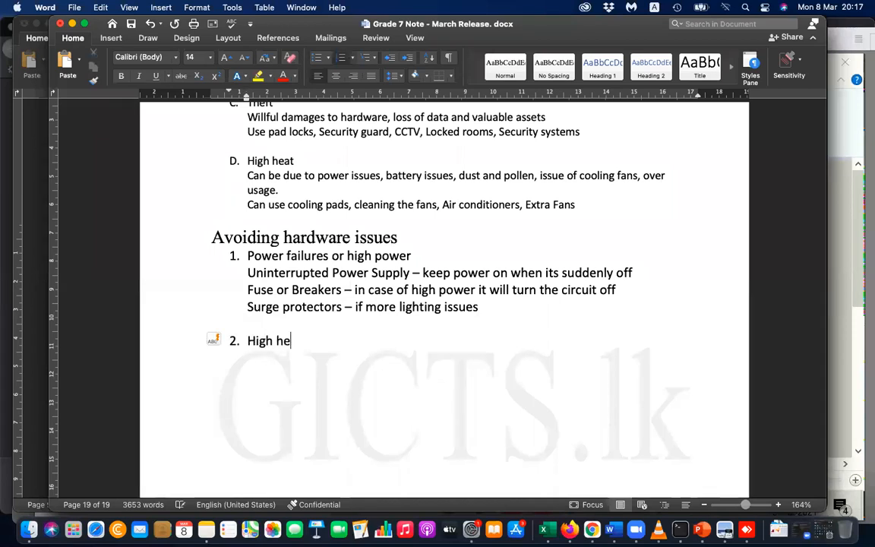
type("at")
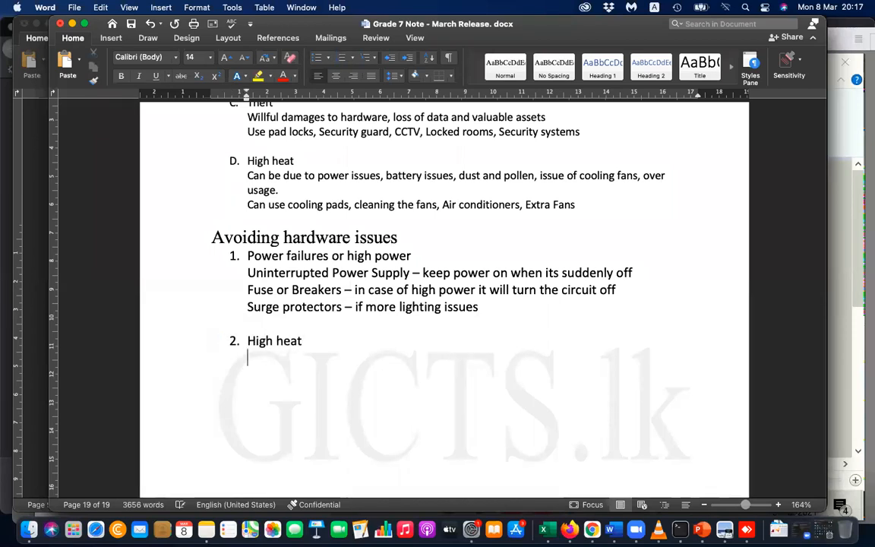
type("Collng fans")
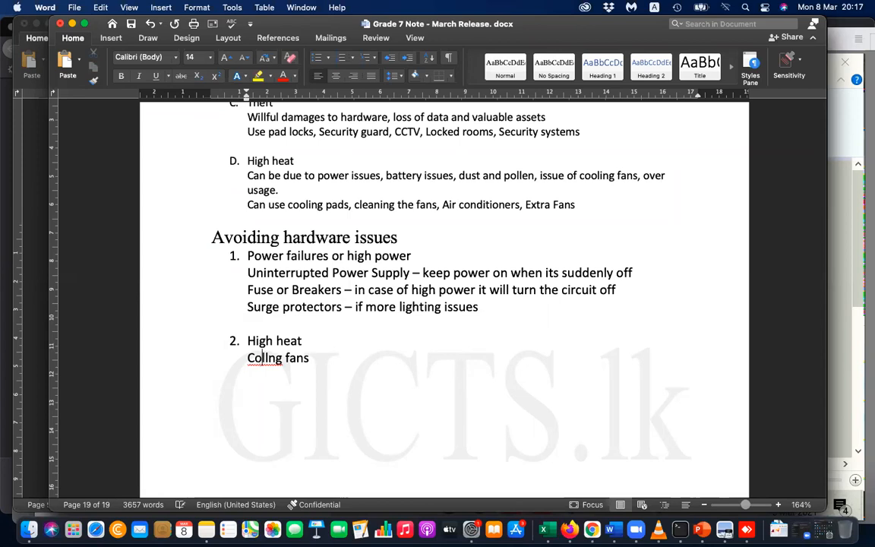
type("o")
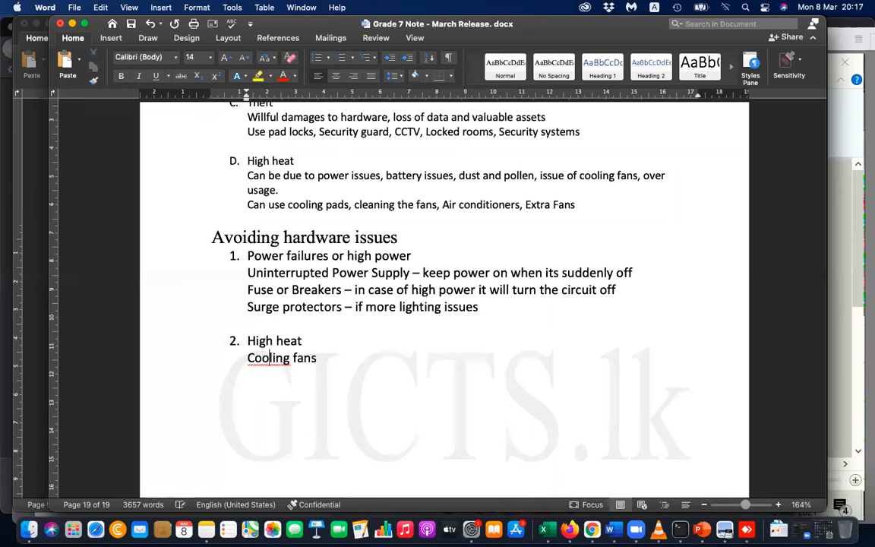
key("enter")
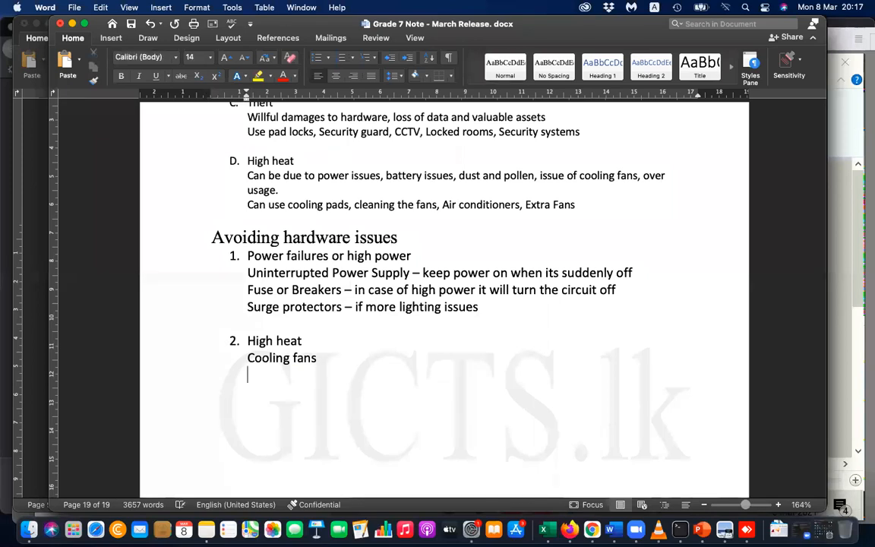
- Add 'Air conditioners' as the next High heat remedy
type("A")
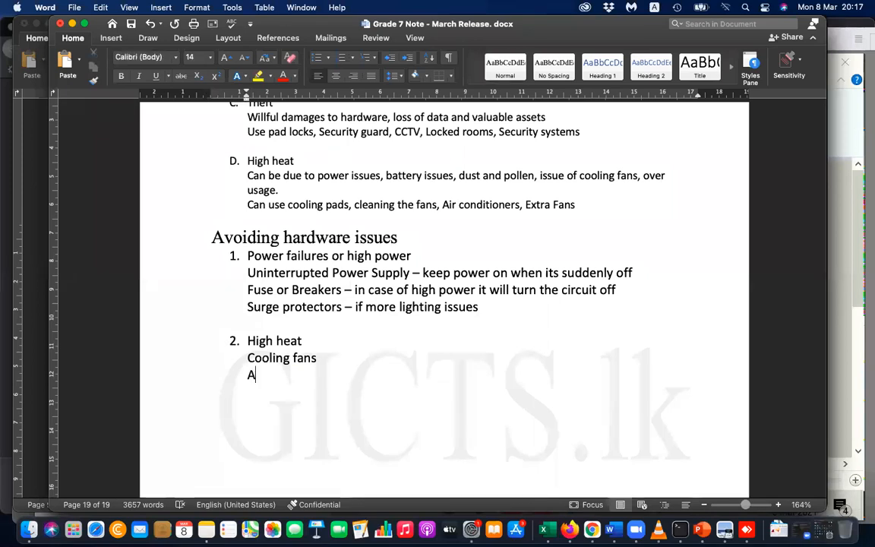
type("ir c")
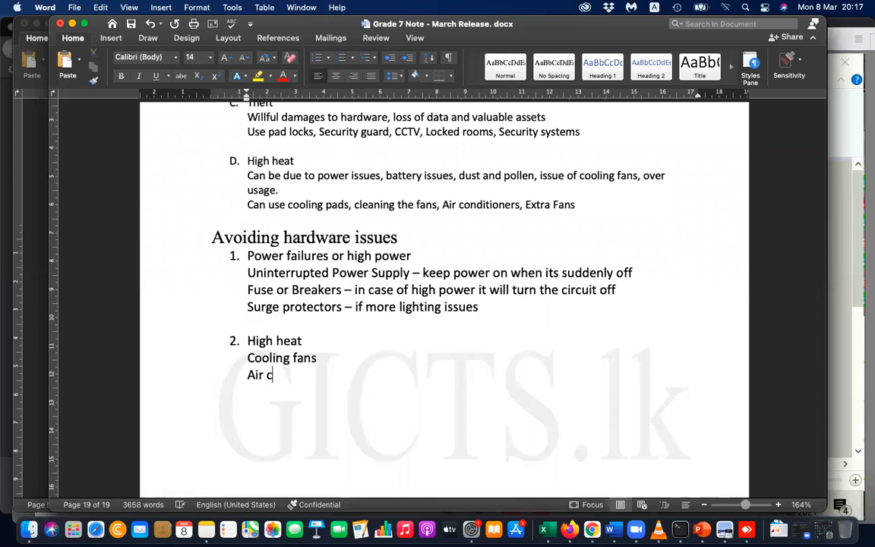
type("onditioners")
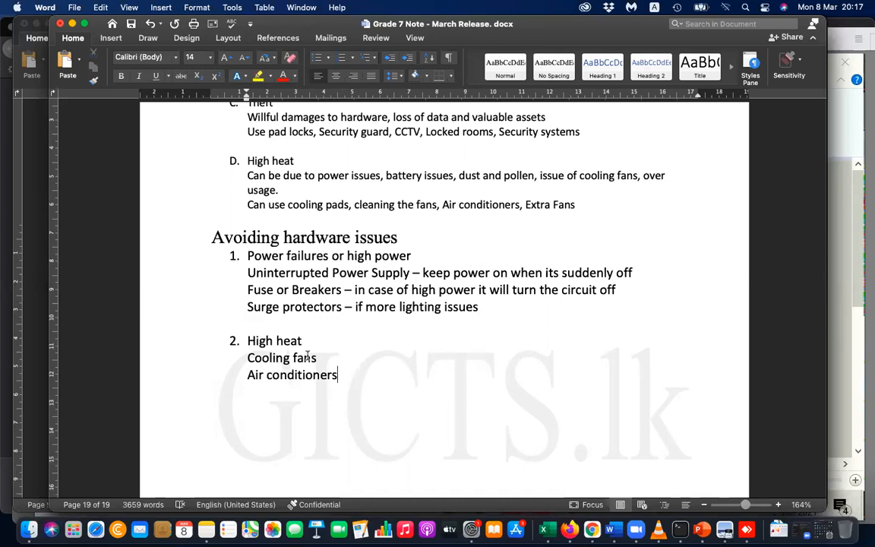
mouse_move(353, 372)
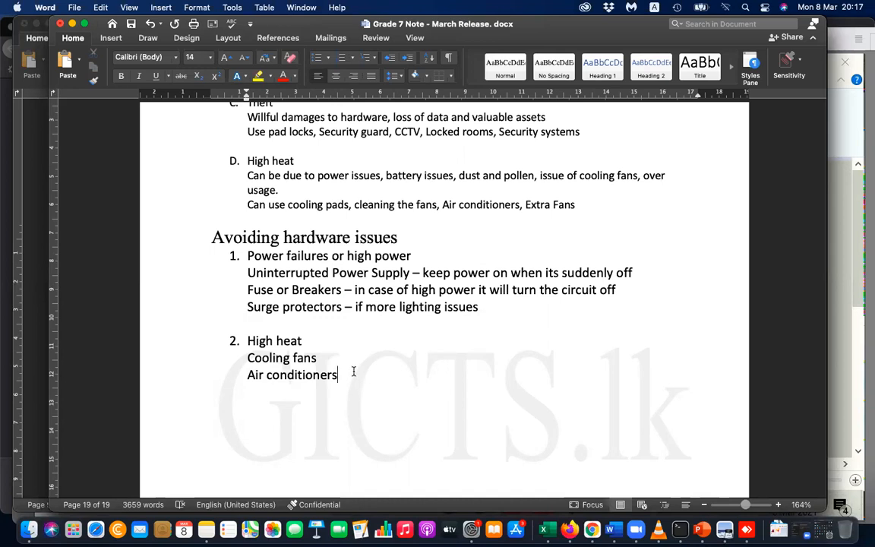
key("enter")
type("Cleaning t")
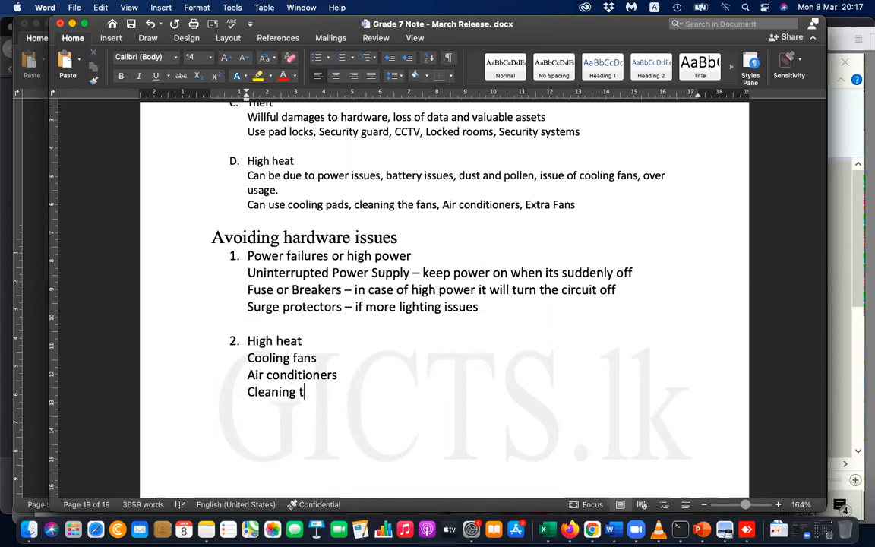
- Add 'Cleaning the fans, ACs', 'Cooling pads' and 'Cooling pad desks' lines
type("he fa")
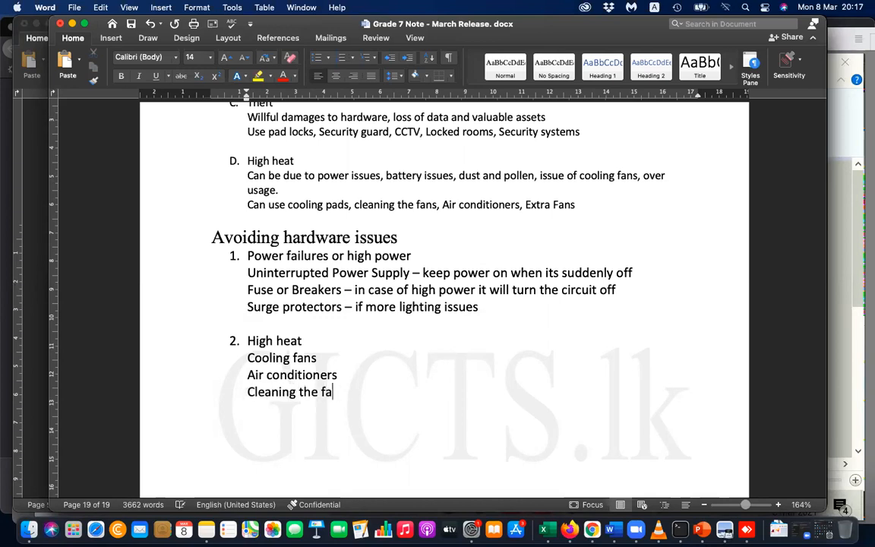
type("ns, ACs")
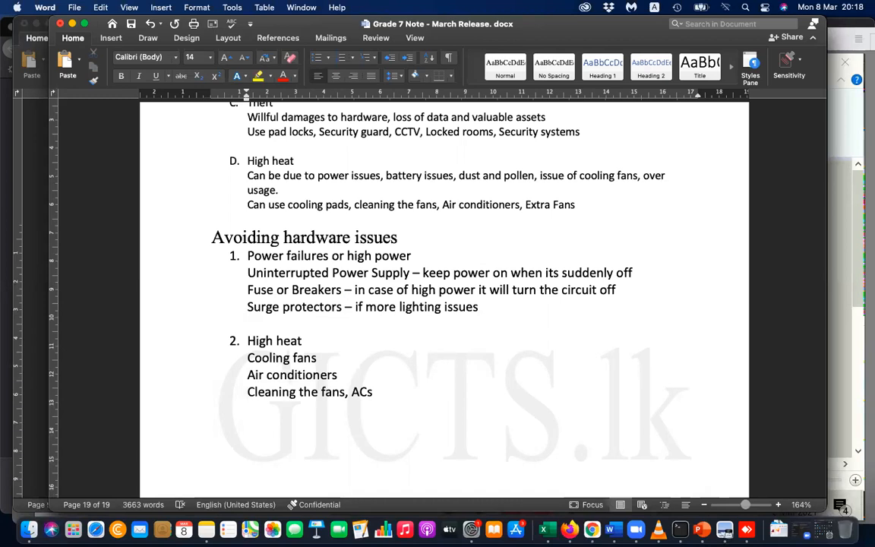
type("Cooli")
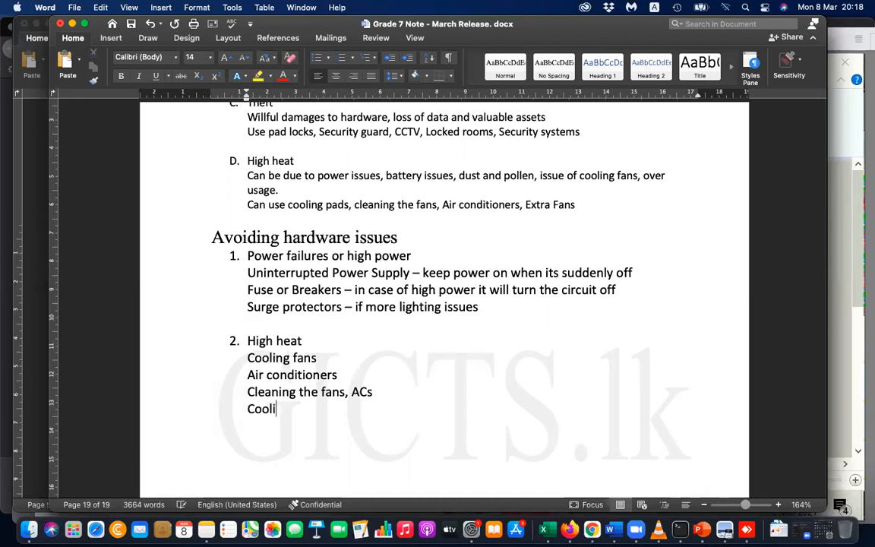
type("ng pags")
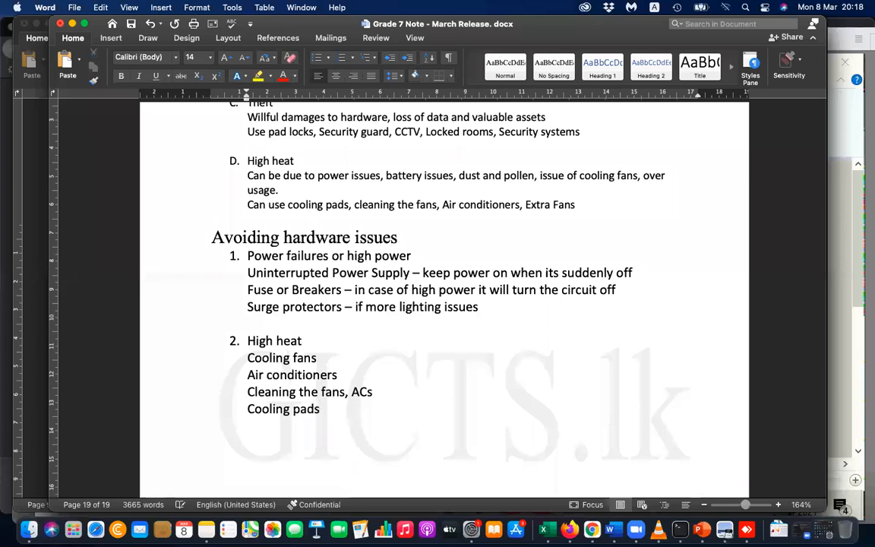
type("Cooling pad de")
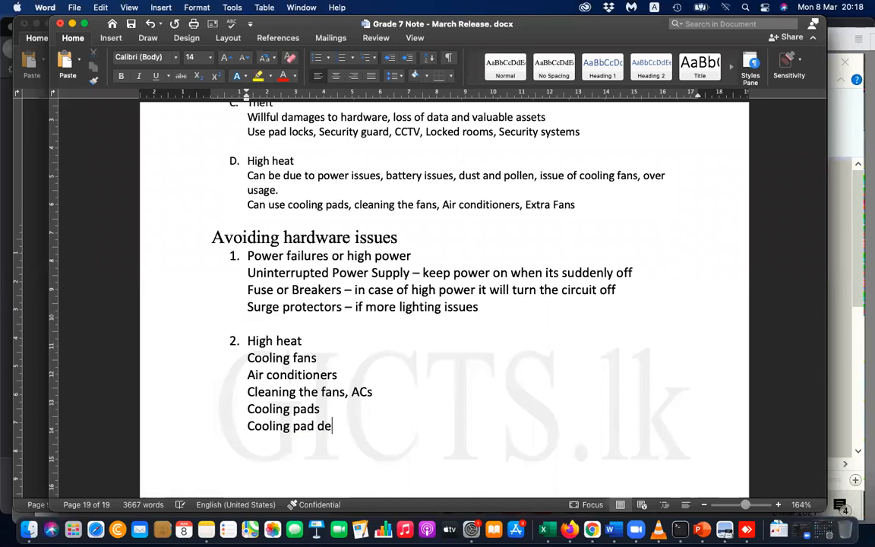
type("sks")
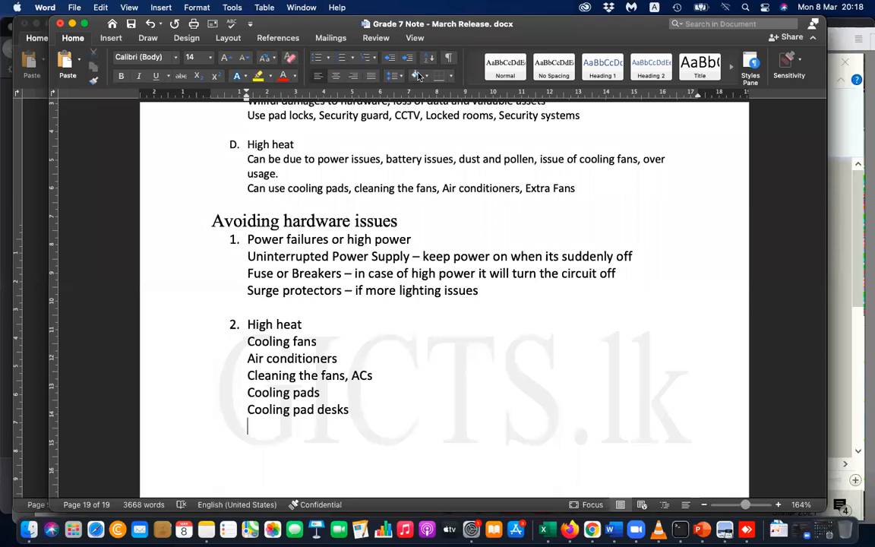
mouse_move(415, 75)
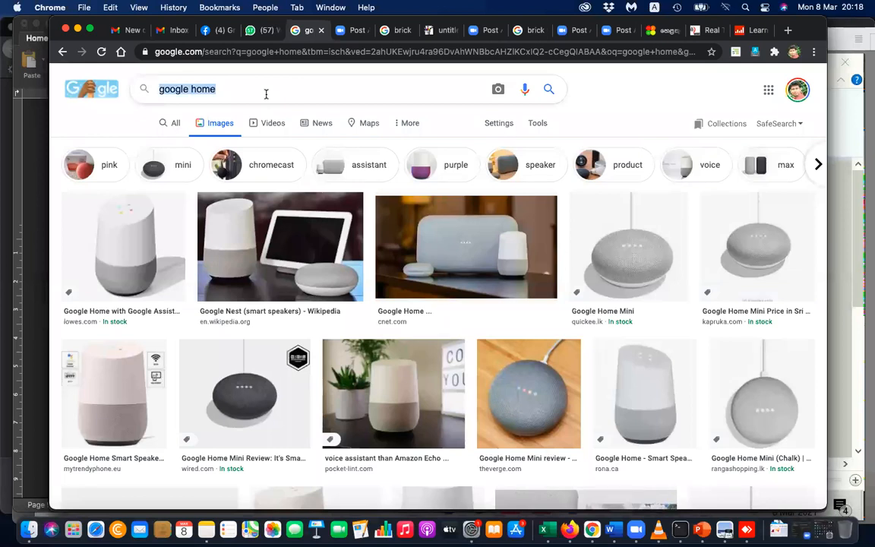
- Preview cooling desk images, ending on the Cozy Desk Portable Laptop Stand
type("cooling desk")
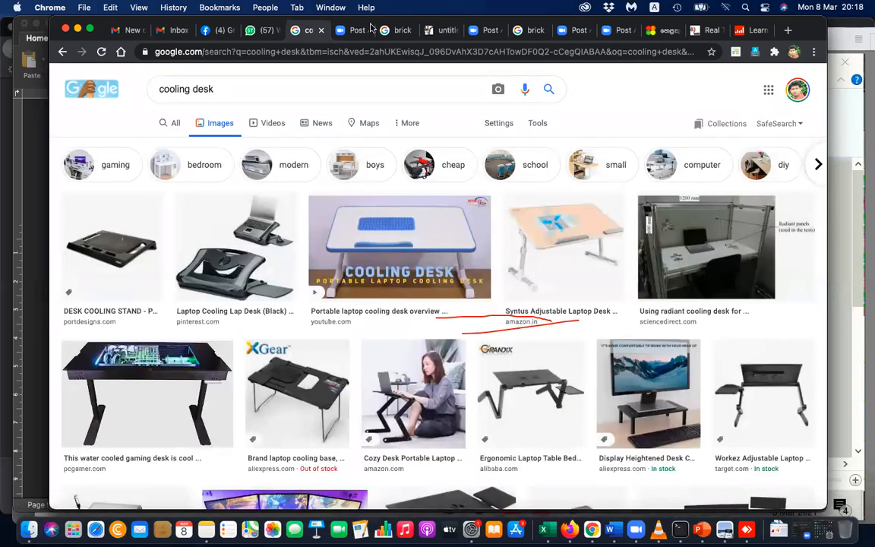
mouse_move(367, 360)
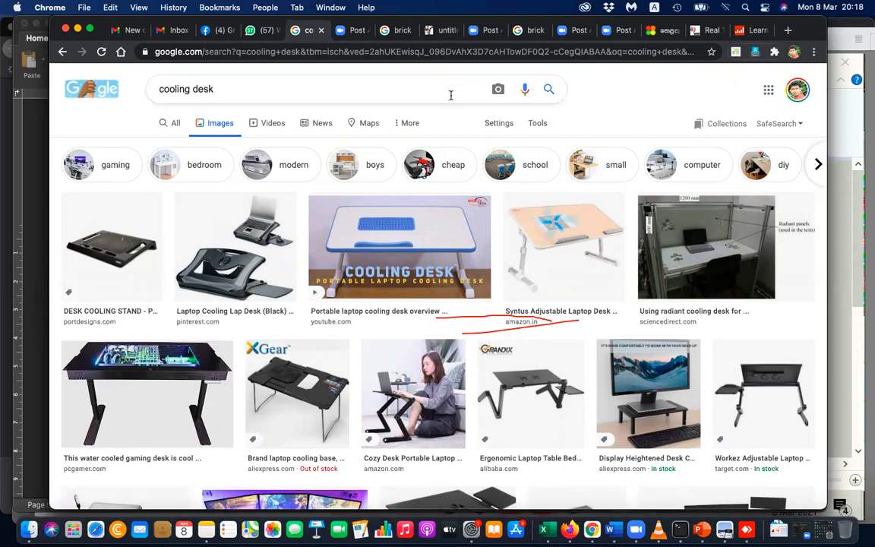
scroll("down", 3)
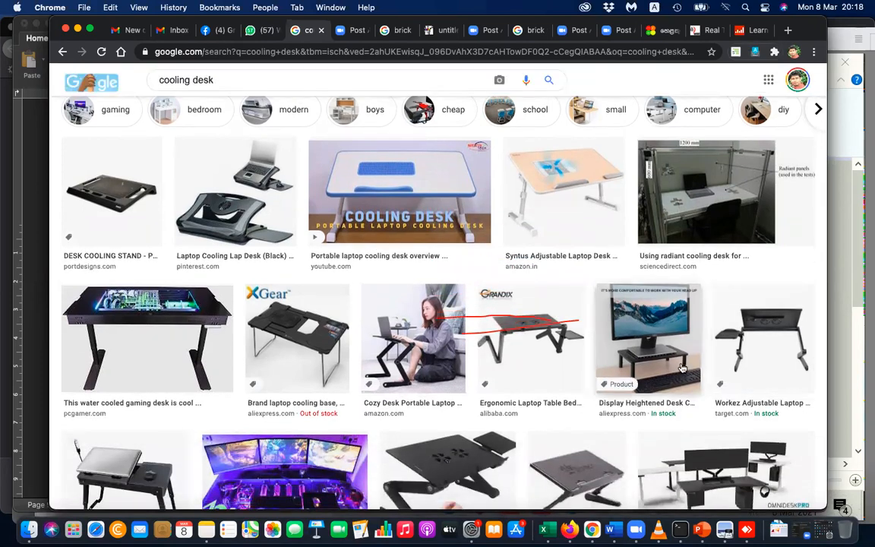
left_click(647, 338)
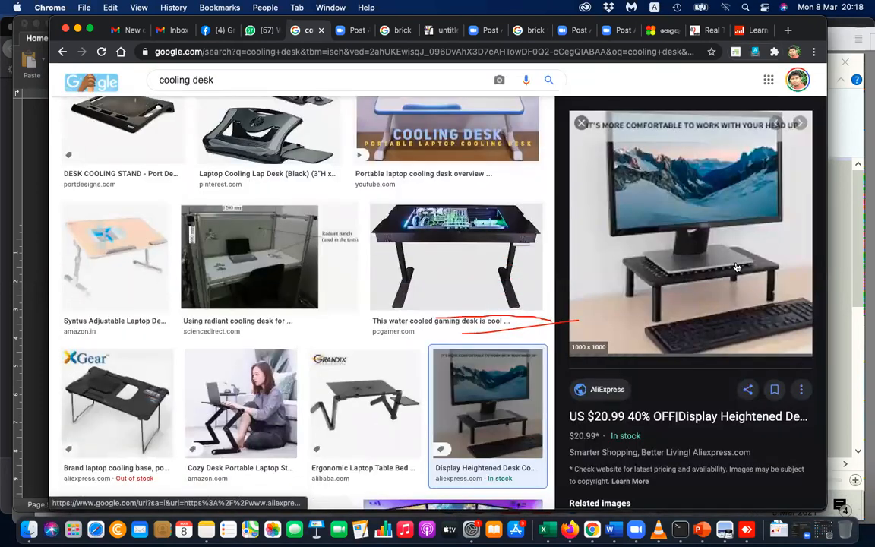
left_click(365, 403)
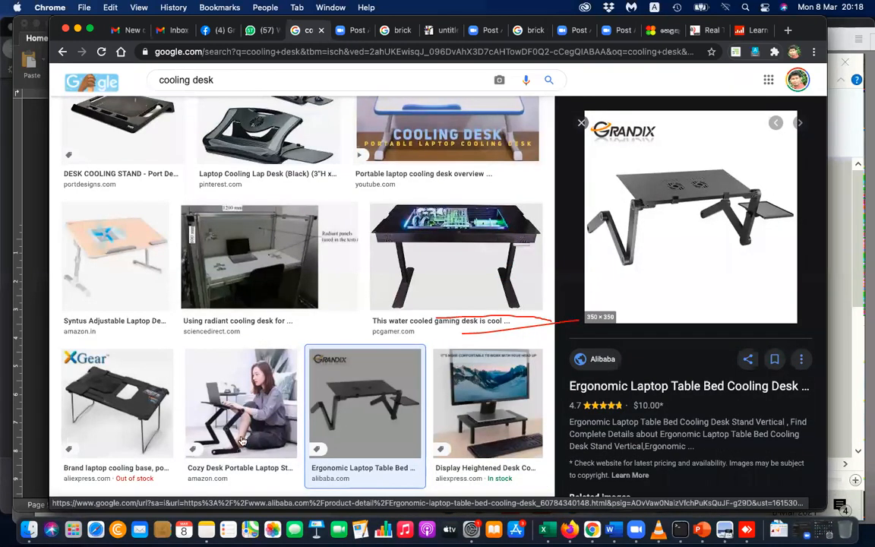
left_click(241, 402)
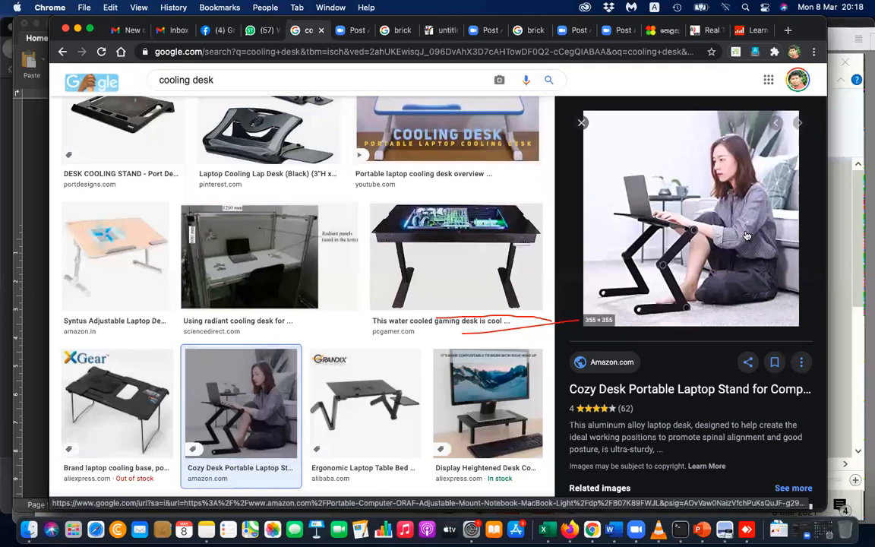
scroll("down", 3)
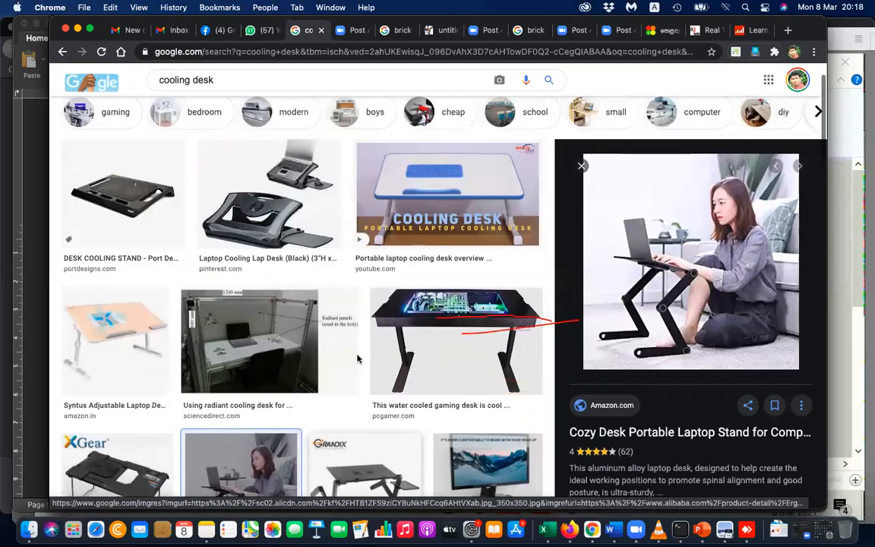
mouse_move(439, 6)
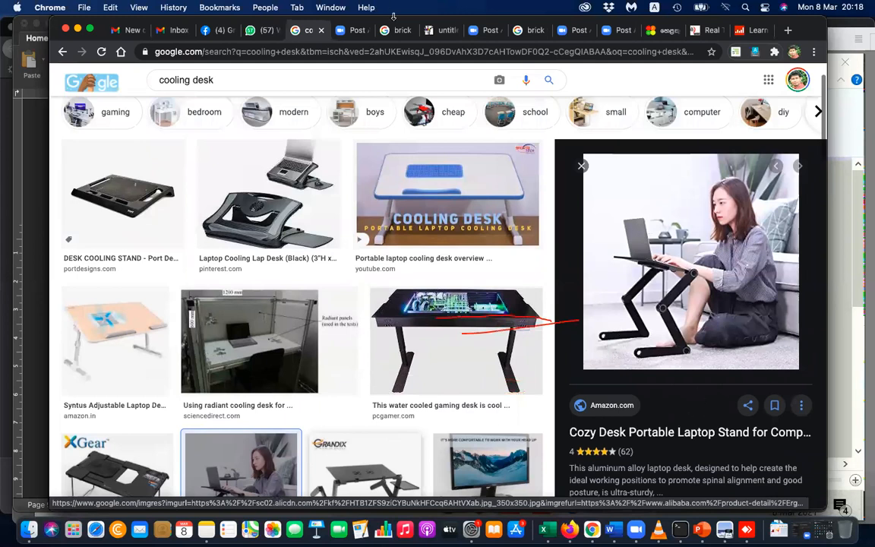
mouse_move(593, 246)
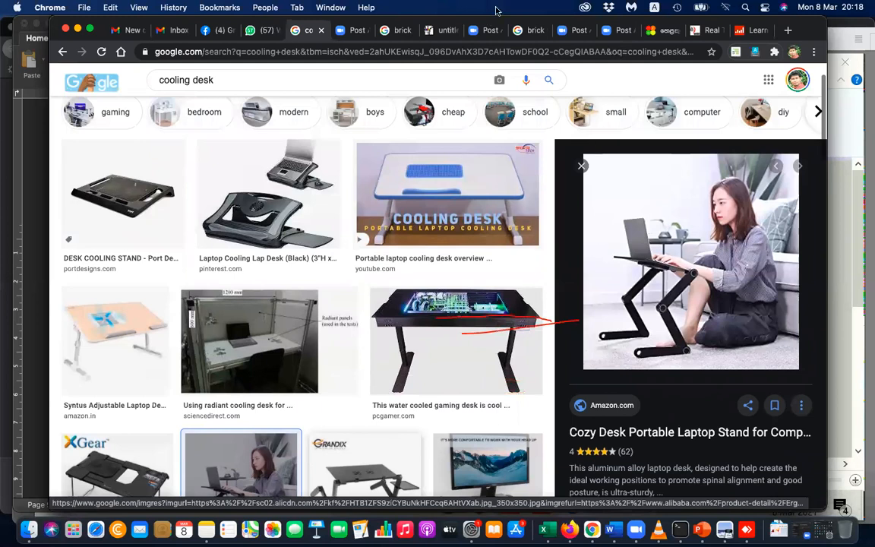
mouse_move(644, 32)
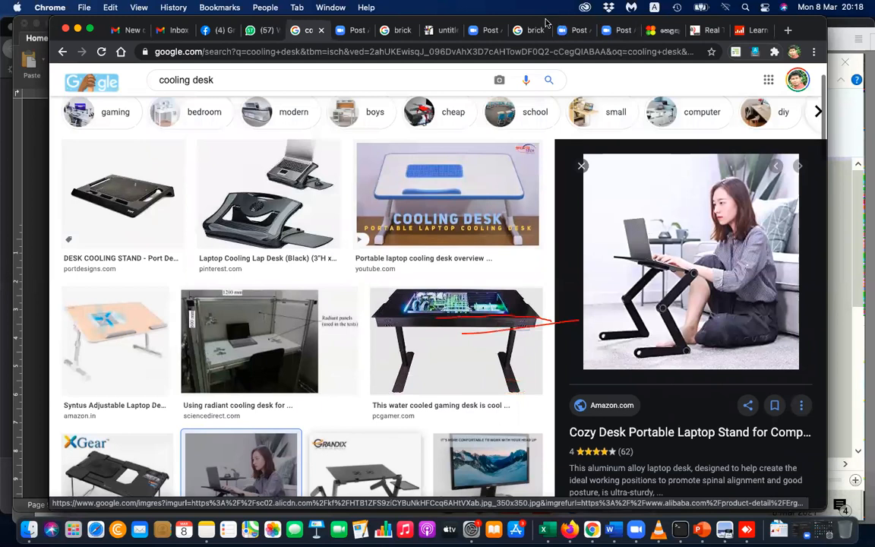
mouse_move(581, 98)
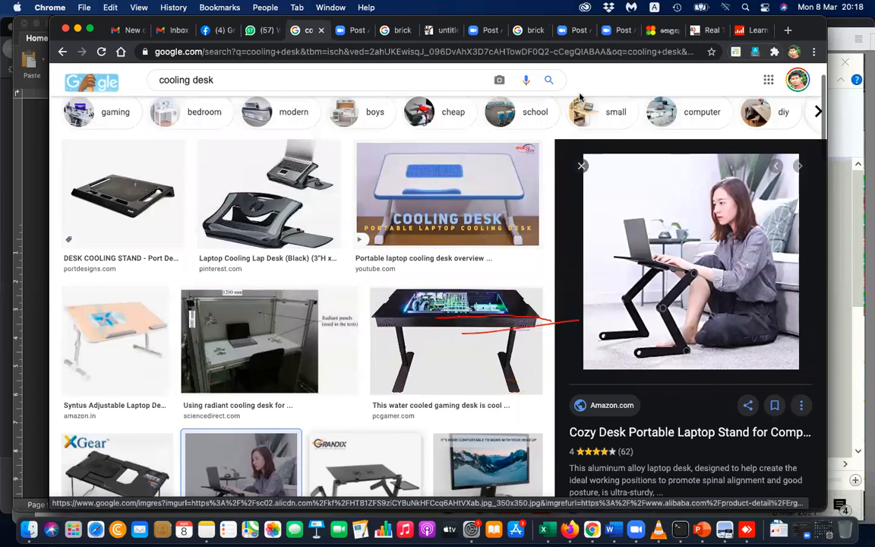
mouse_move(598, 124)
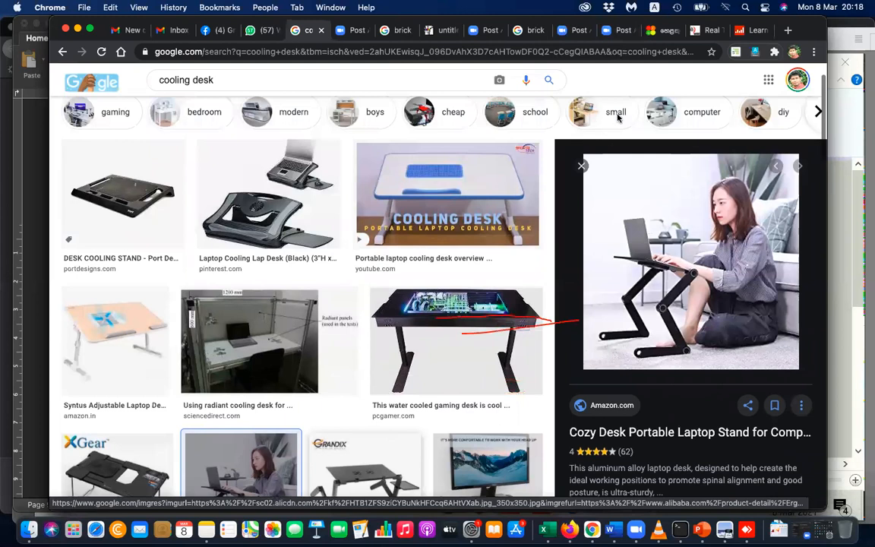
mouse_move(260, 90)
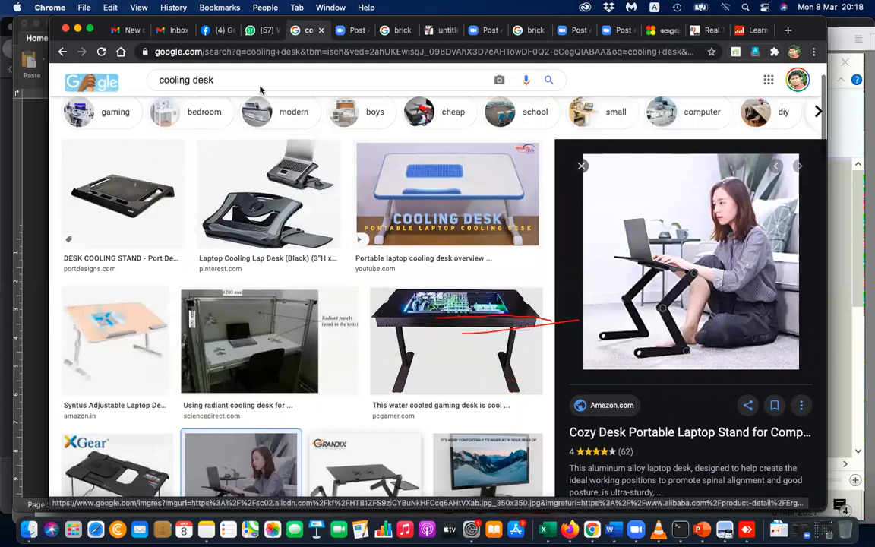
mouse_move(382, 433)
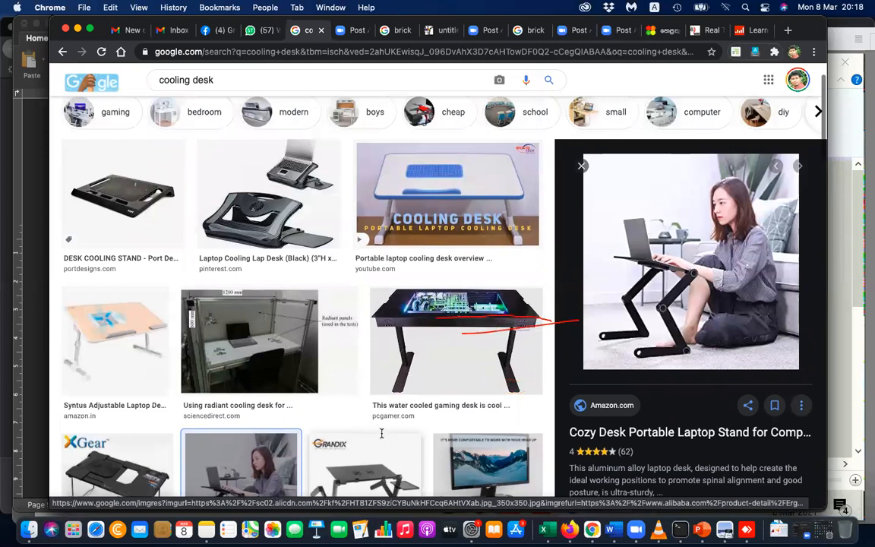
mouse_move(381, 433)
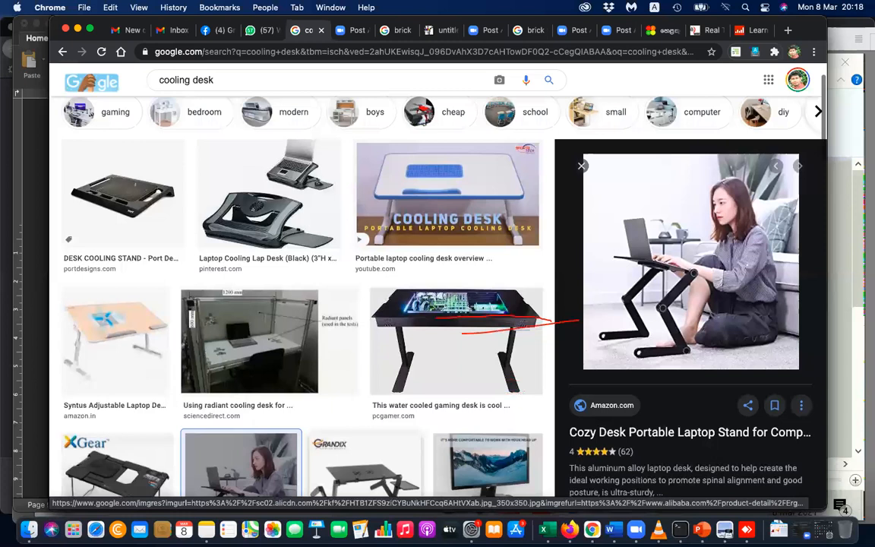
mouse_move(417, 102)
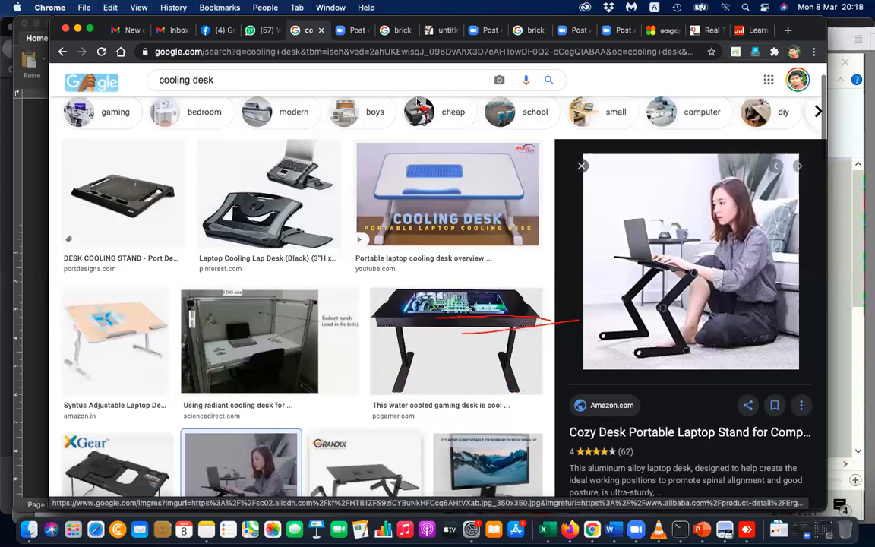
mouse_move(444, 13)
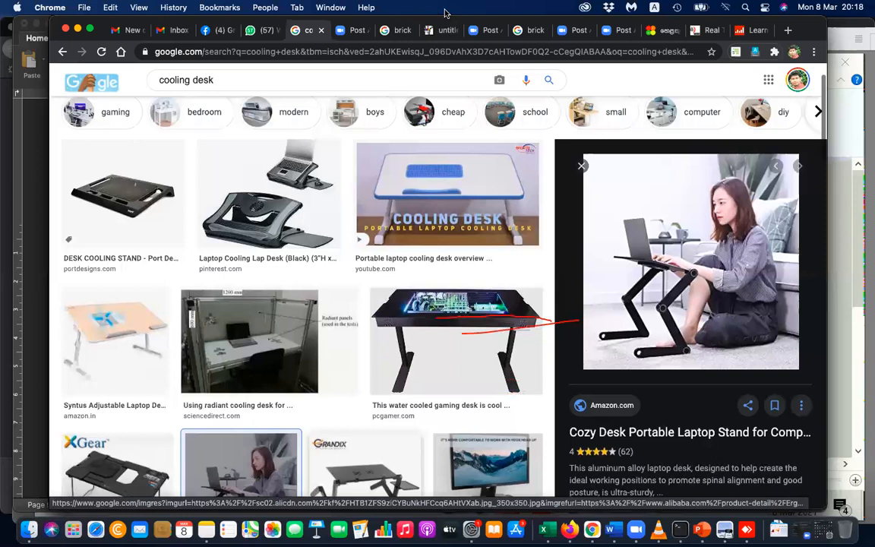
mouse_move(429, 7)
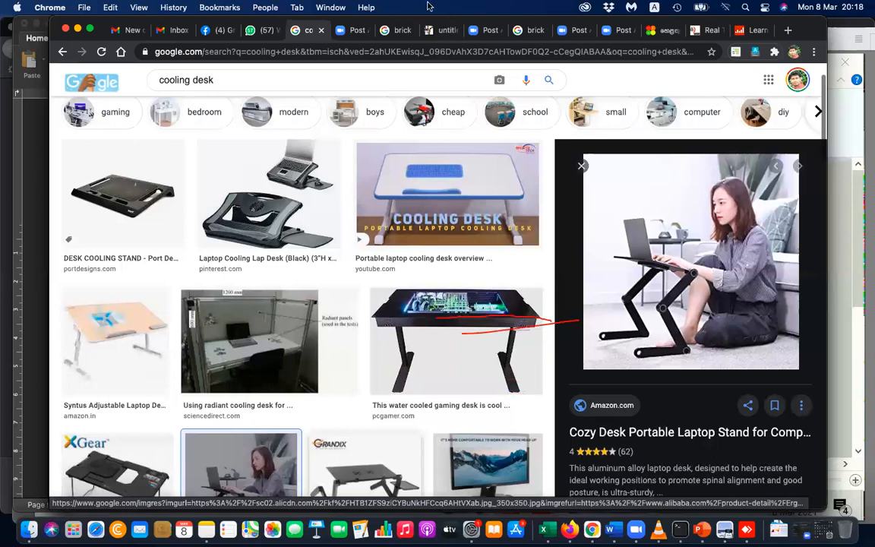
mouse_move(527, 53)
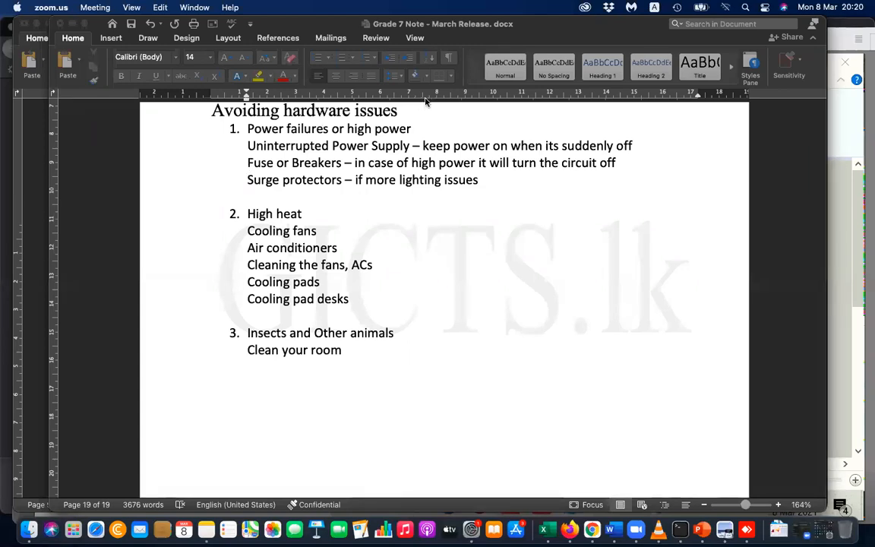
mouse_move(422, 31)
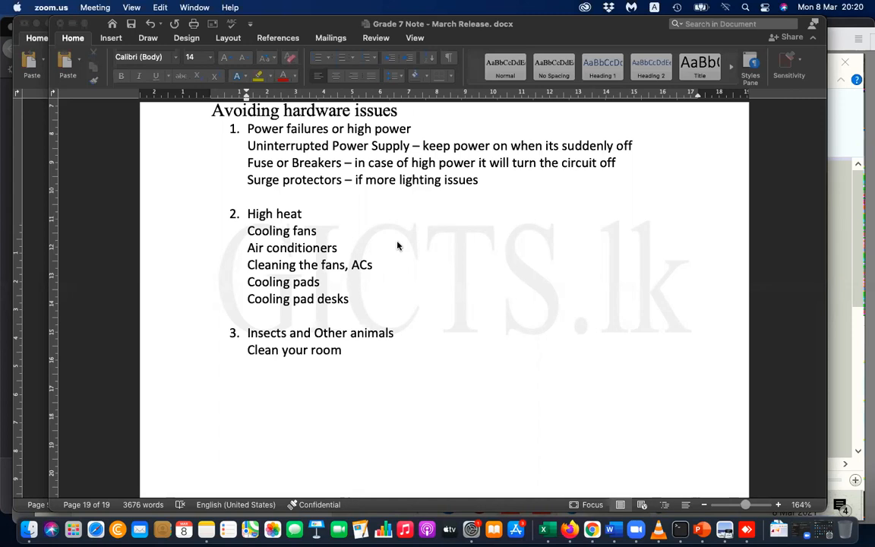
mouse_move(553, 8)
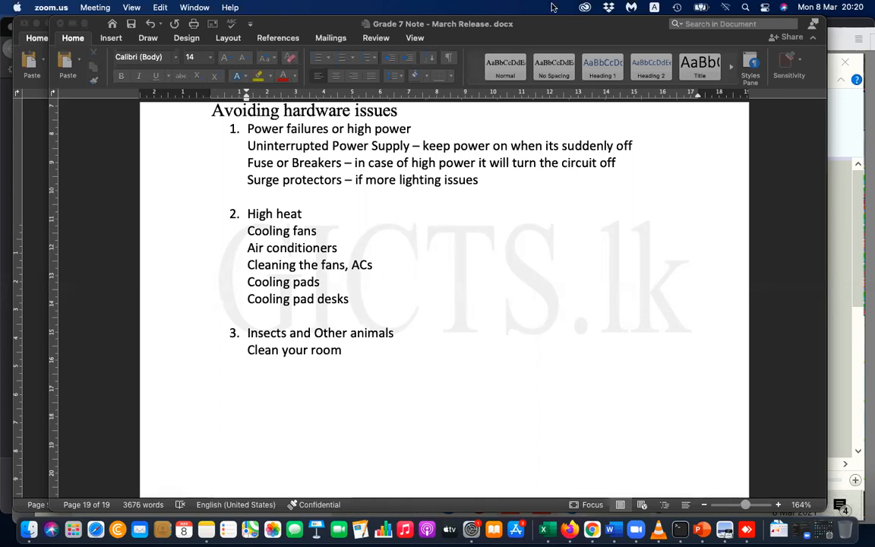
mouse_move(544, 19)
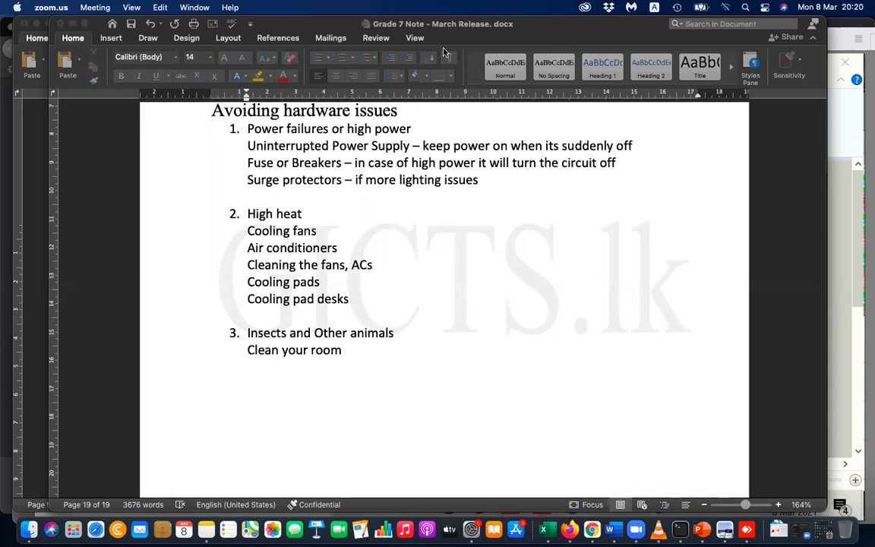
mouse_move(705, 19)
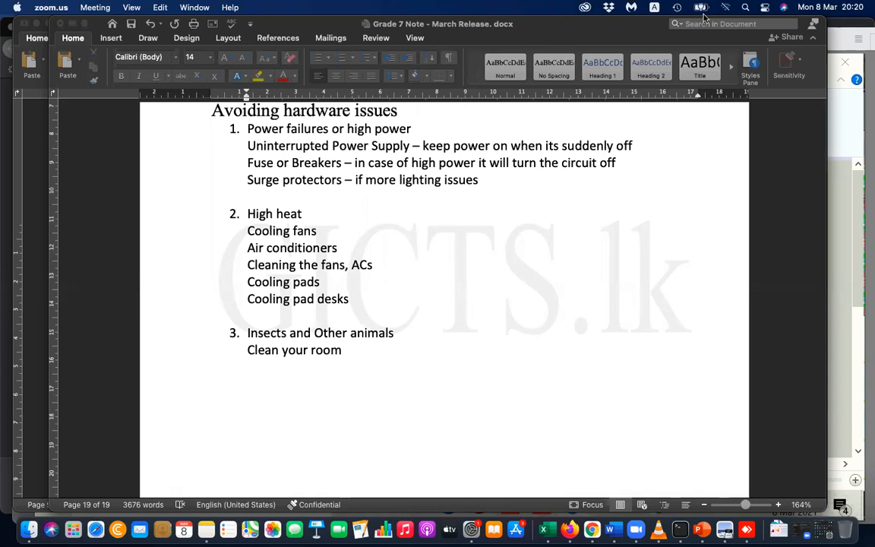
mouse_move(606, 82)
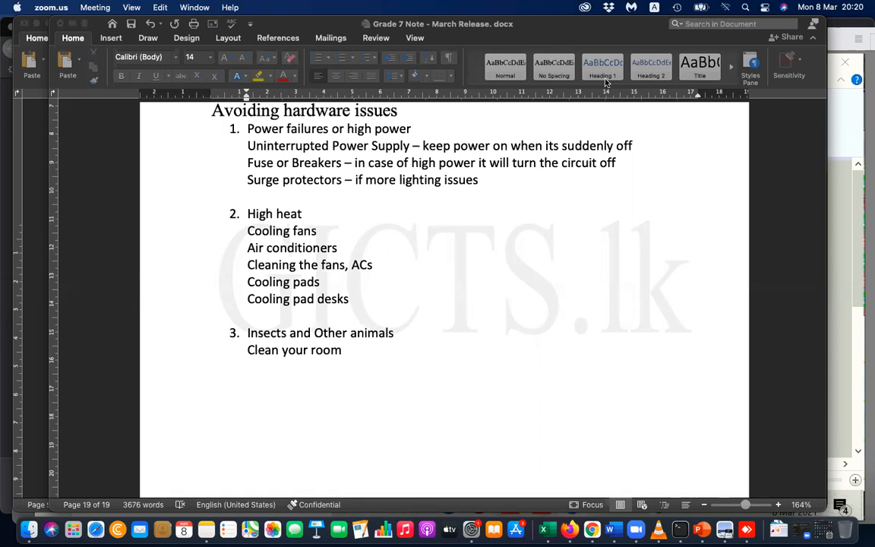
mouse_move(648, 33)
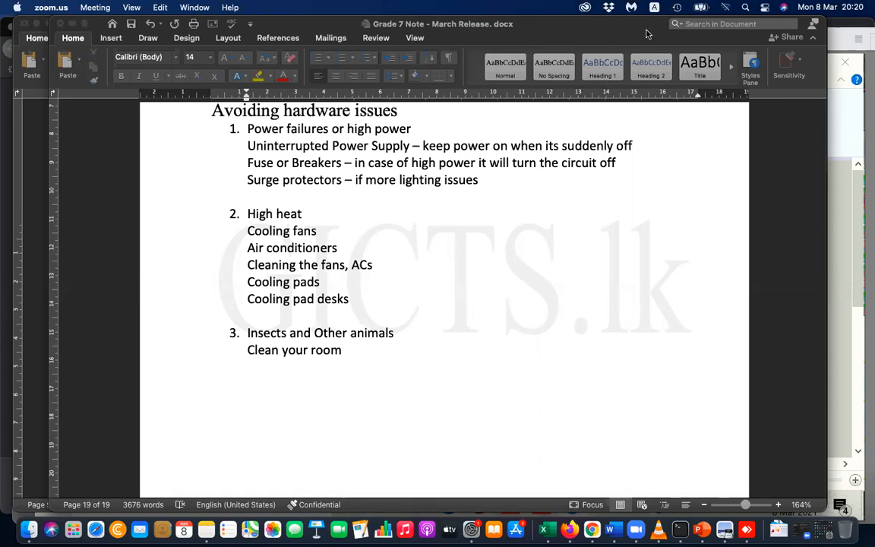